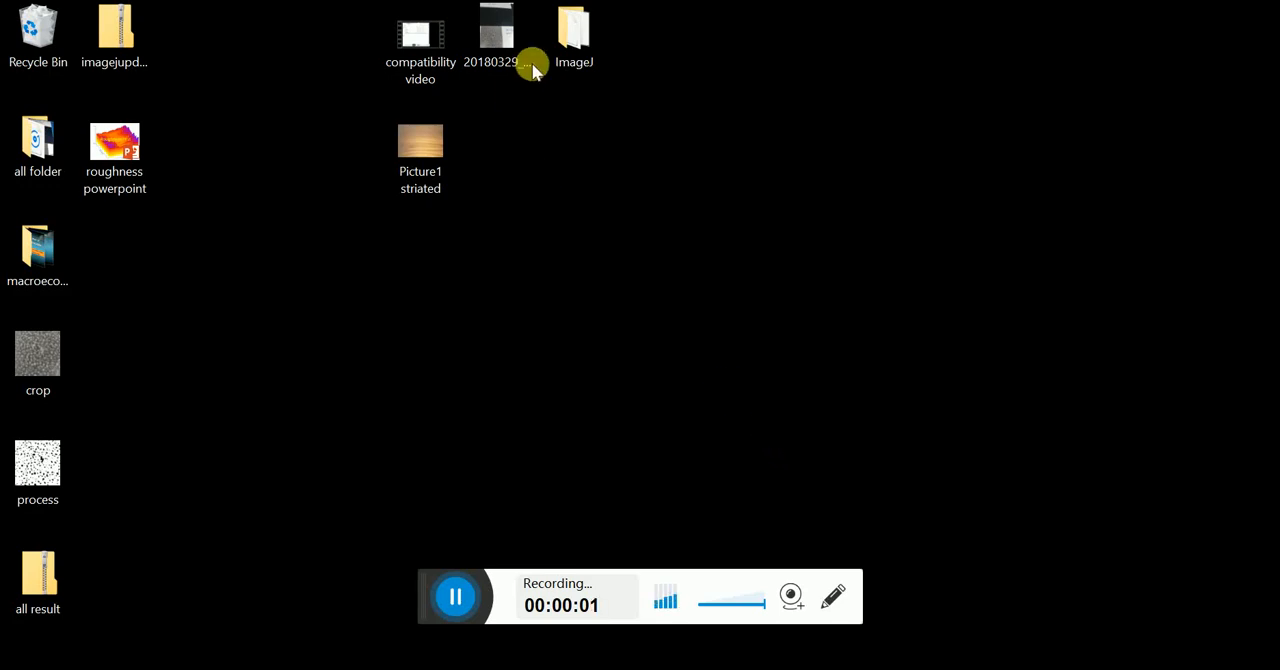
Launch ImageJ.exe from the ImageJ folder on the desktop.
{"action": "left_click", "coordinate": [572, 30]}
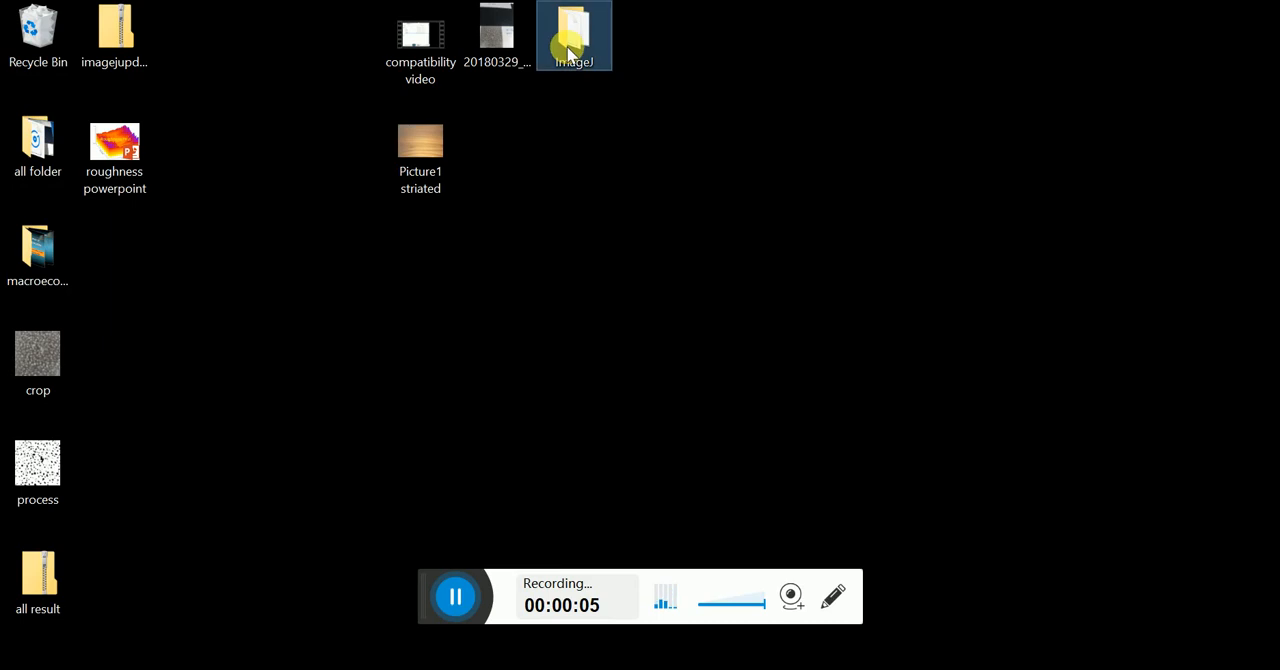
{"action": "double_click", "coordinate": [572, 36]}
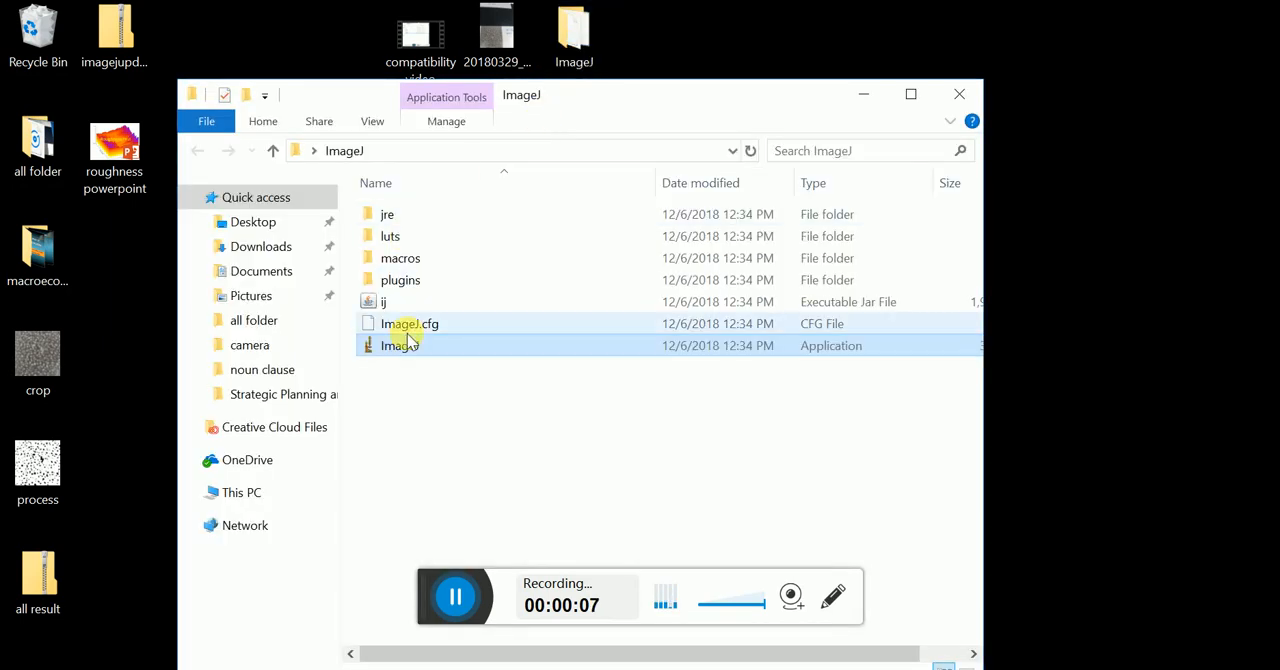
{"action": "double_click", "coordinate": [400, 346]}
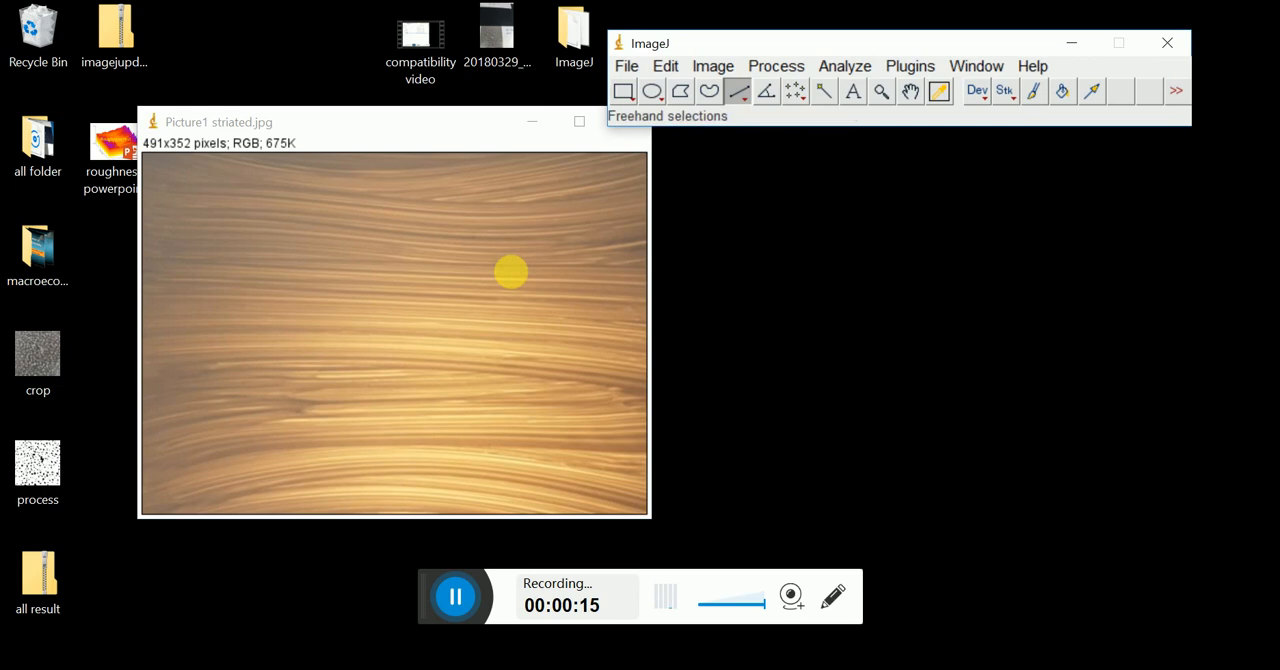
Draw a corner-to-corner diagonal line on the striated image and plot its gray-value profile.
{"action": "left_click_drag", "start_coordinate": [148, 508], "coordinate": [620, 176]}
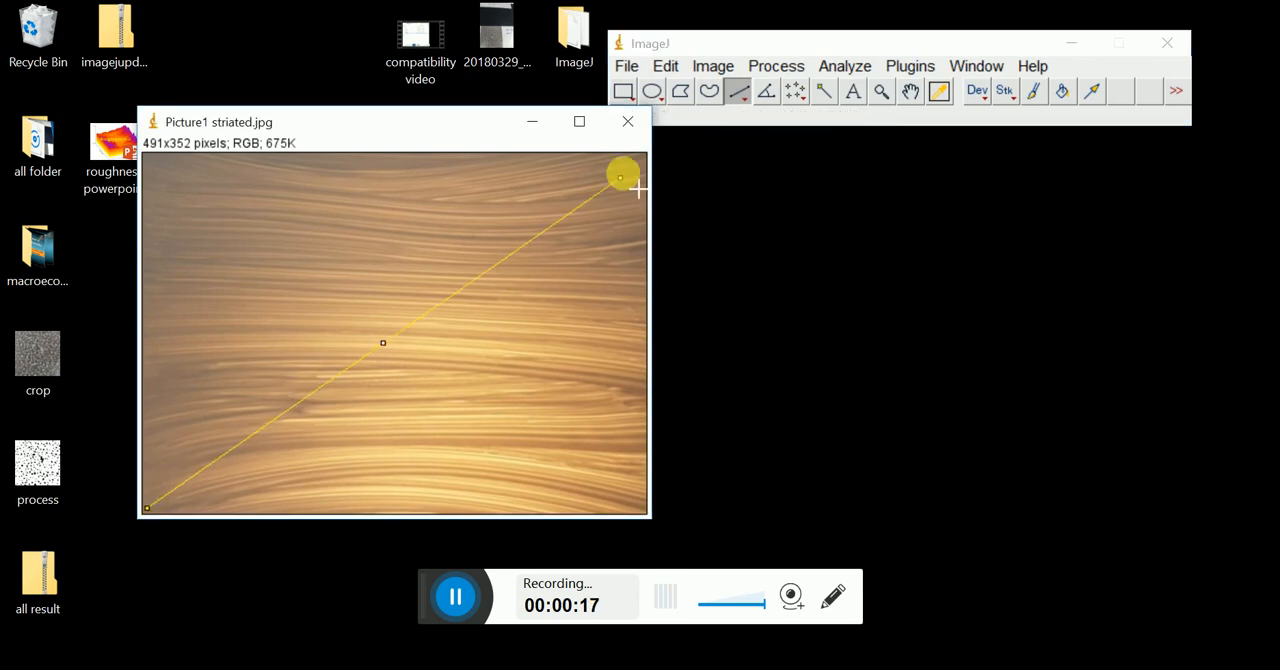
{"action": "left_click", "coordinate": [844, 64]}
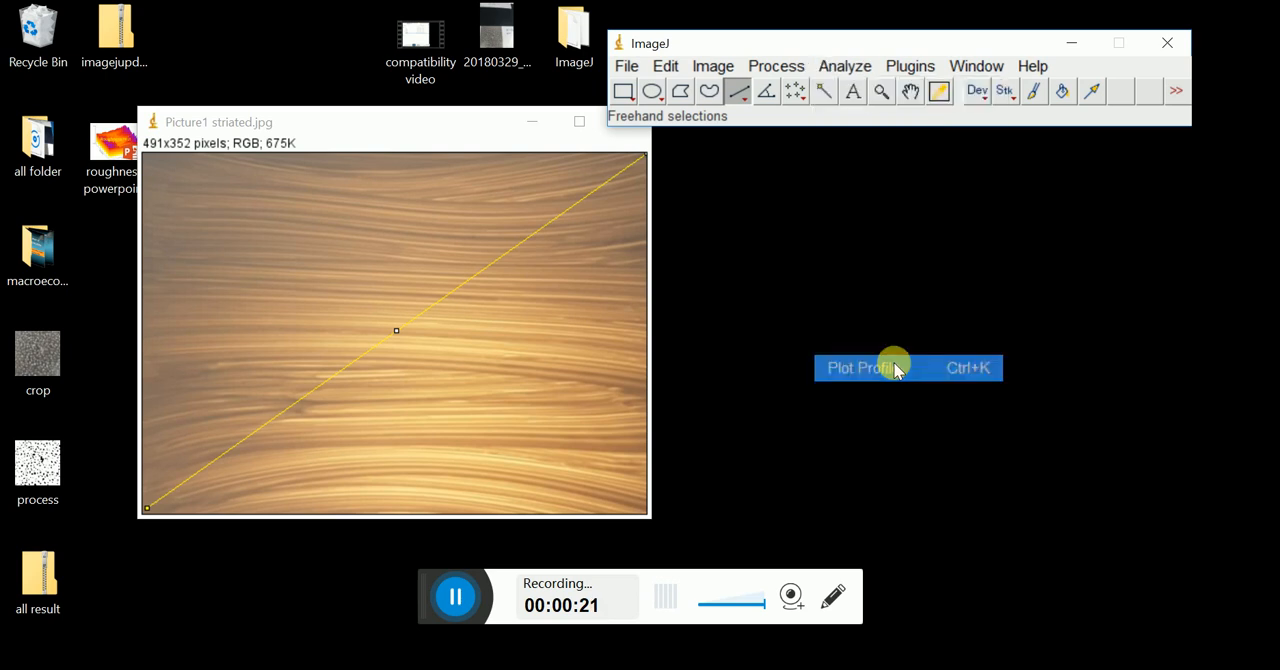
{"action": "left_click", "coordinate": [862, 368]}
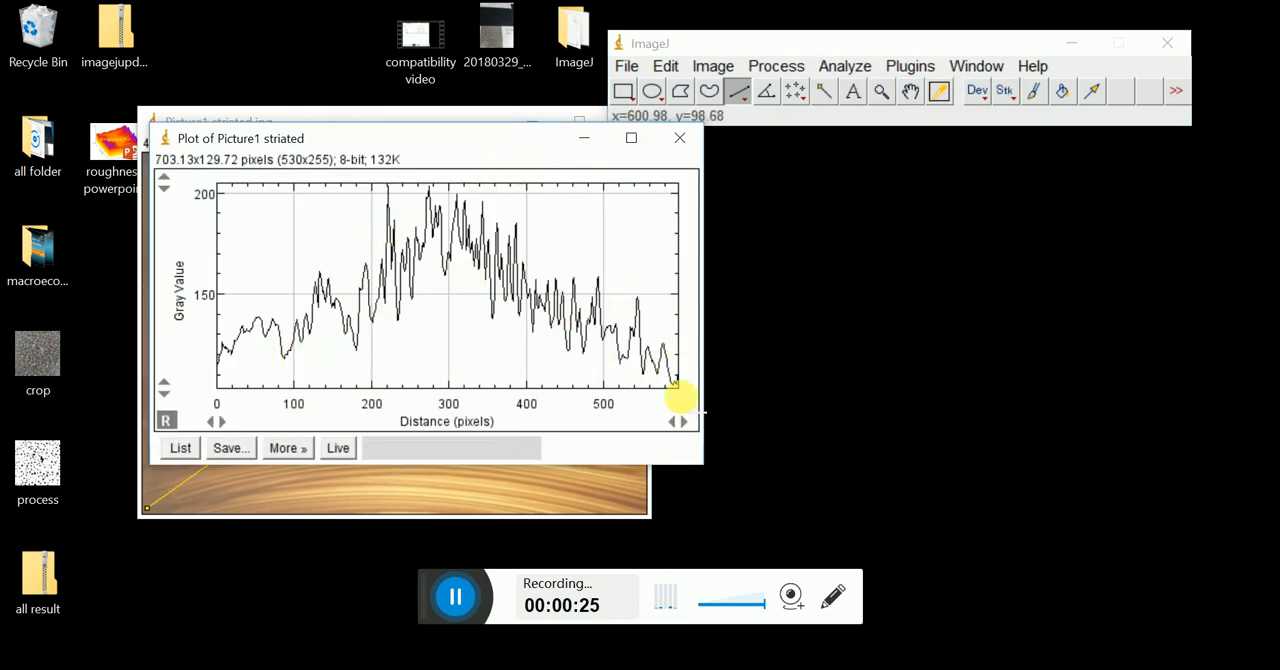
{"action": "mouse_move", "coordinate": [236, 284]}
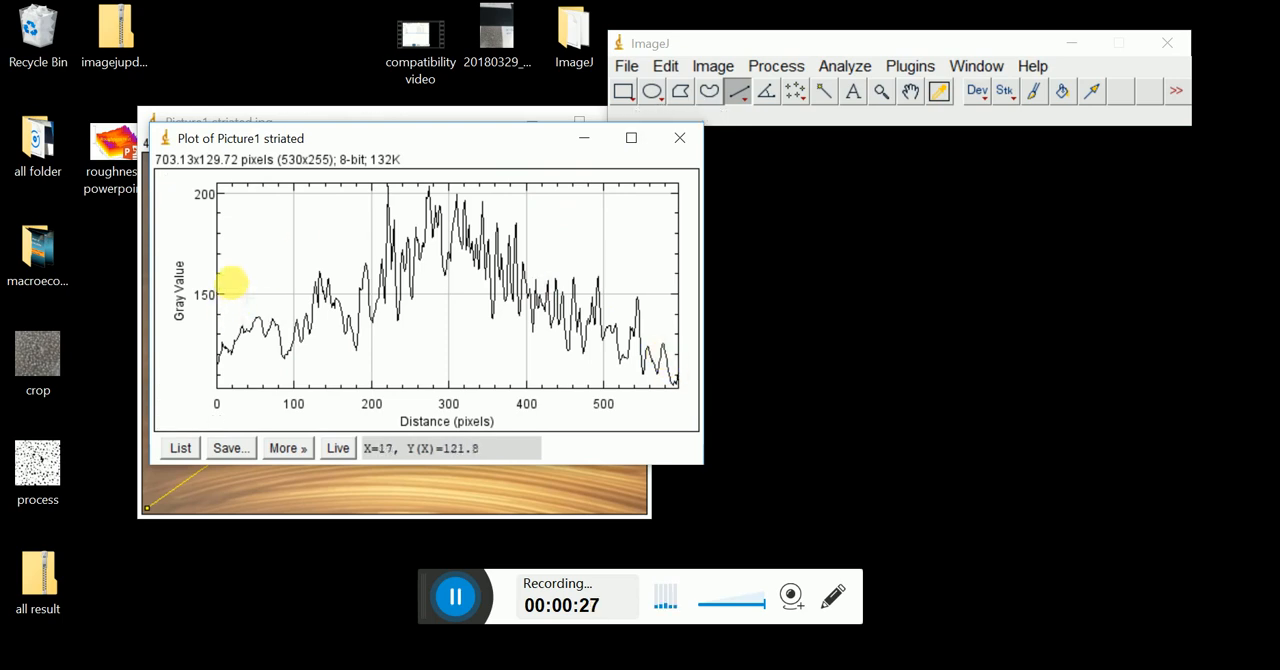
{"action": "mouse_move", "coordinate": [724, 300]}
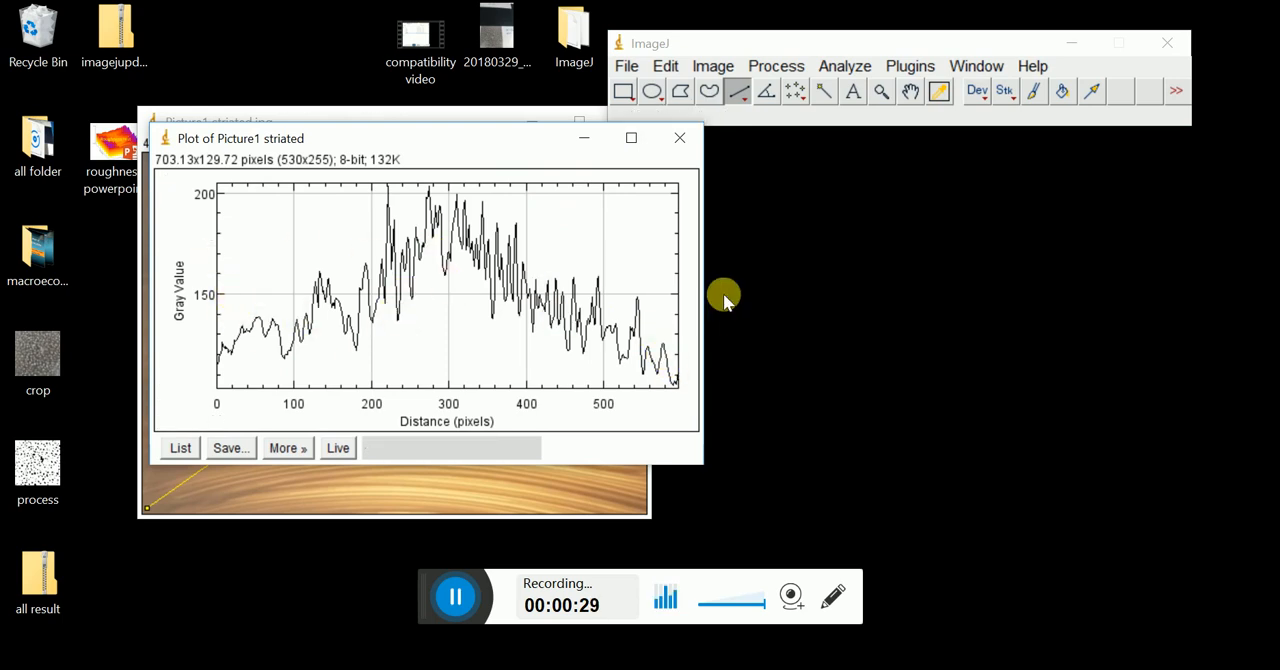
{"action": "mouse_move", "coordinate": [730, 184]}
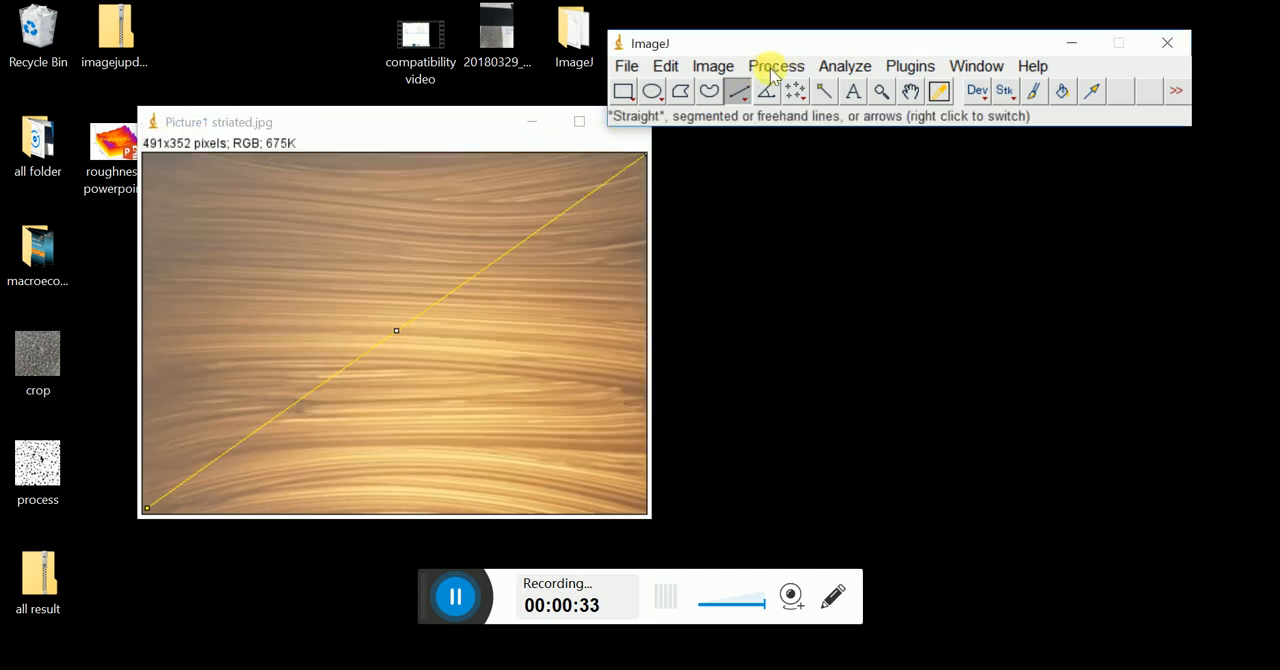
Subtract the uneven background from the striated image with the default radius 50.
{"action": "left_click", "coordinate": [776, 66]}
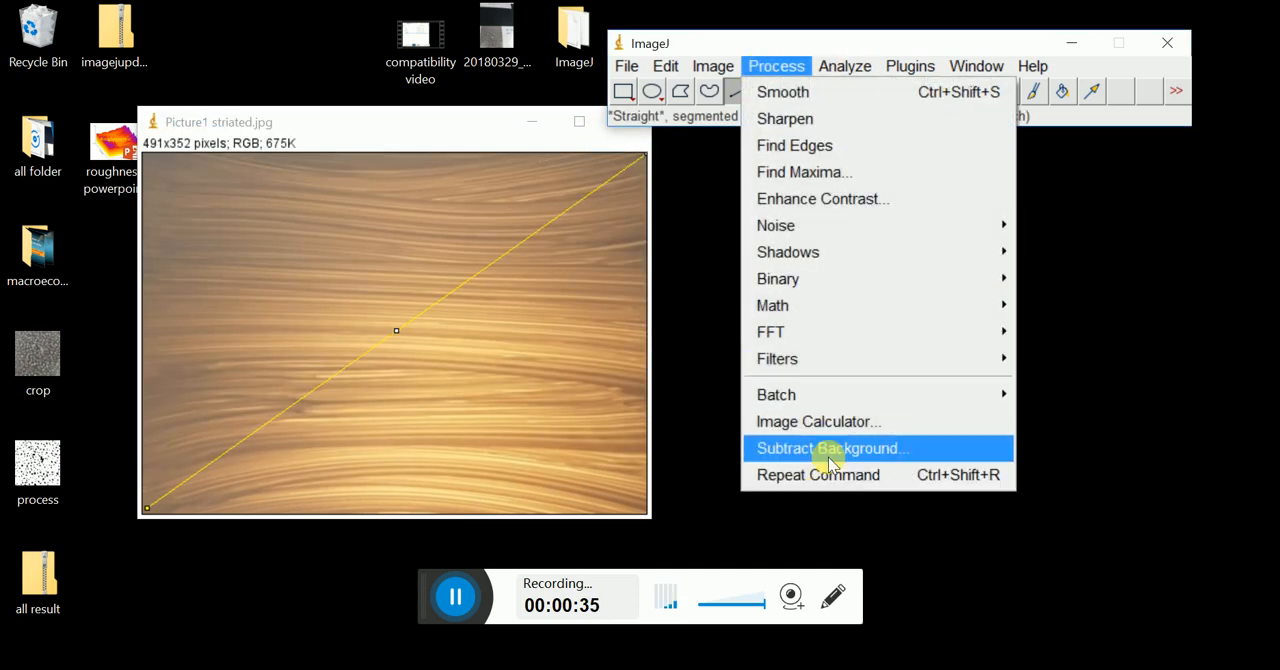
{"action": "left_click", "coordinate": [832, 448]}
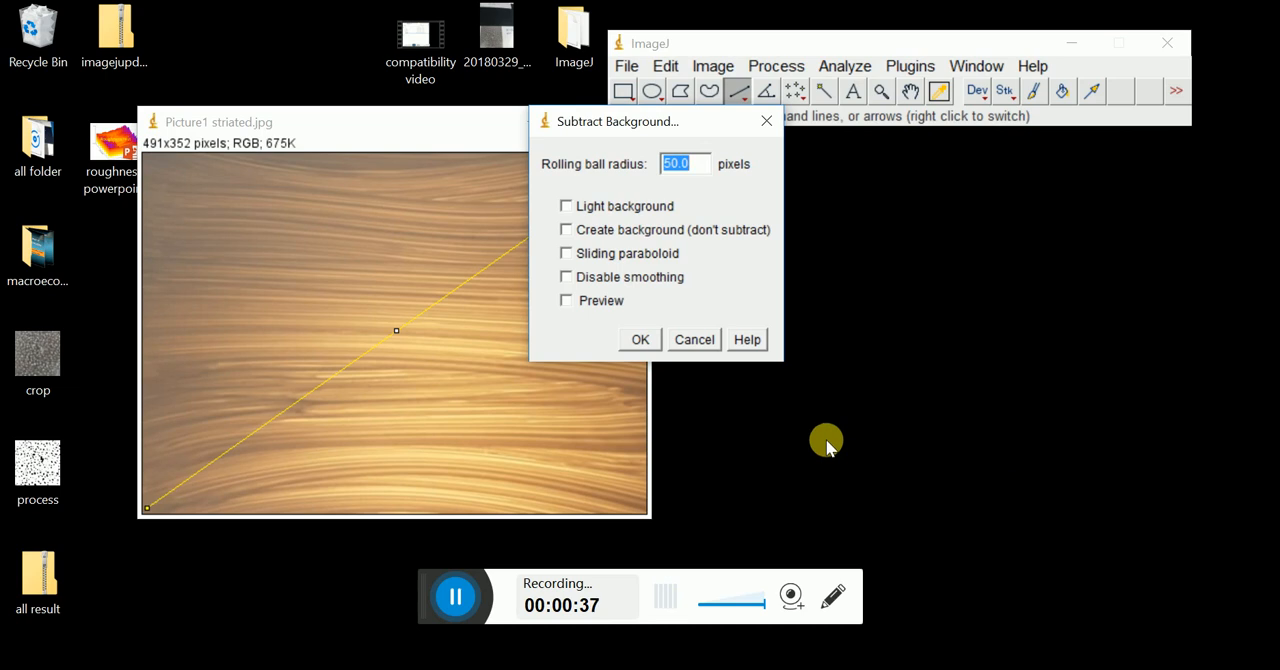
{"action": "left_click", "coordinate": [640, 338]}
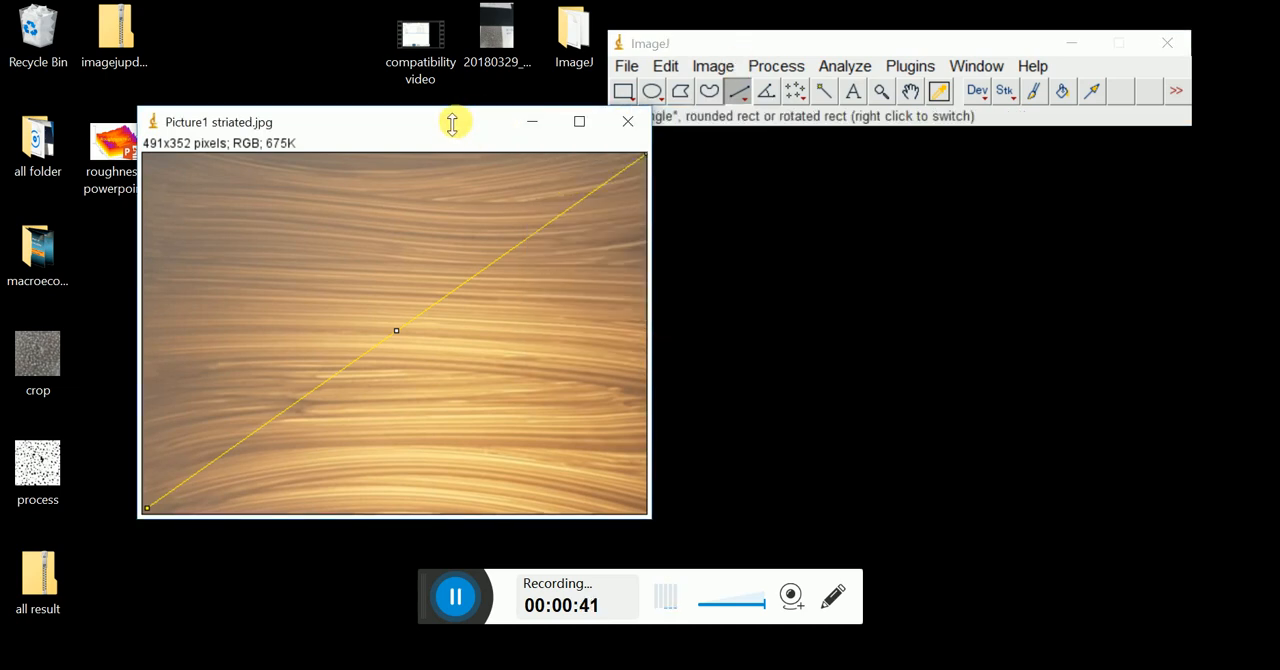
{"action": "left_click", "coordinate": [712, 66]}
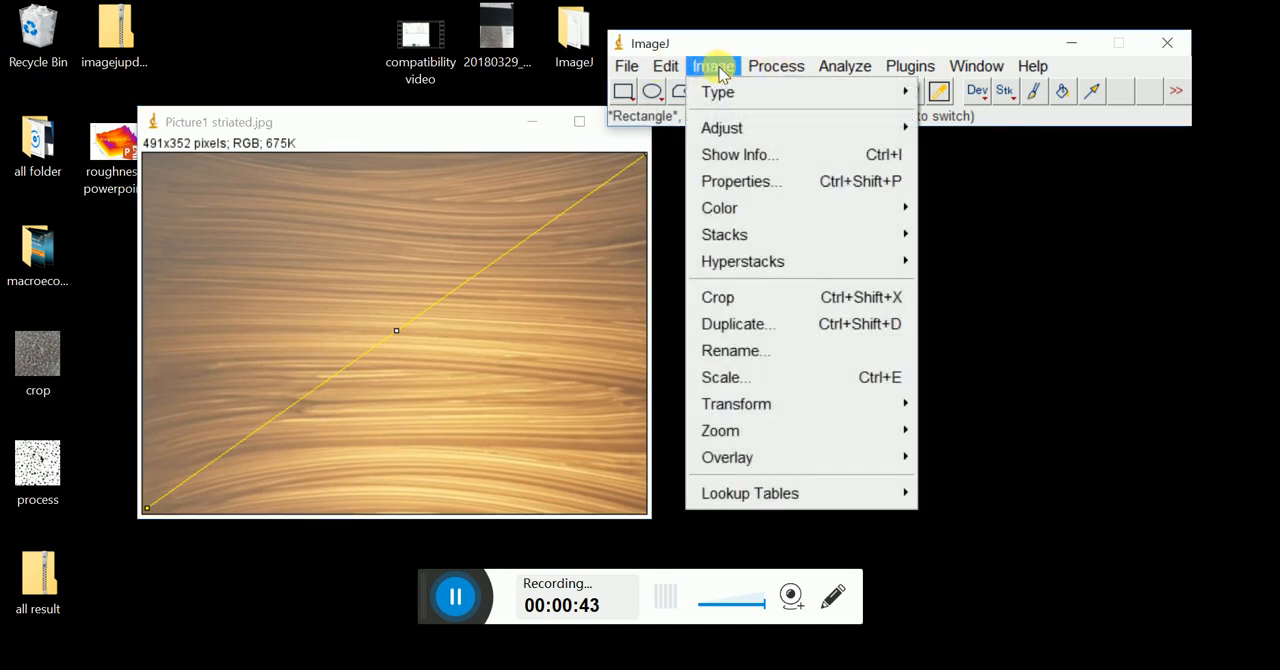
{"action": "left_click", "coordinate": [776, 64]}
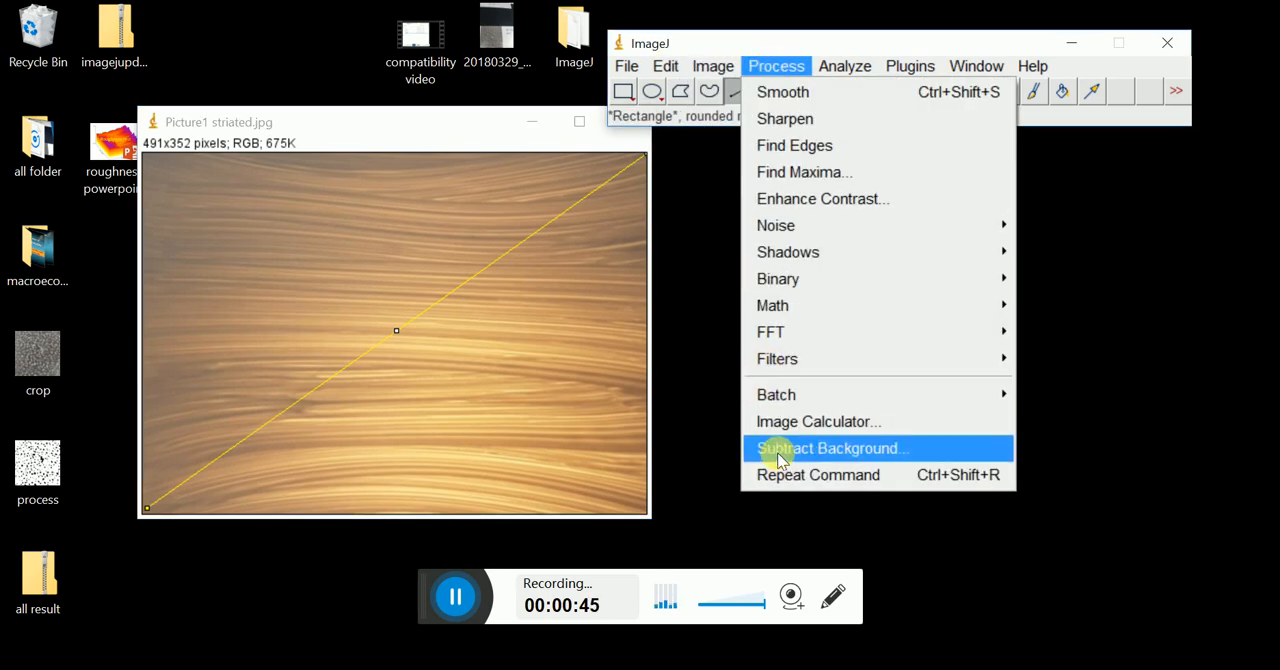
{"action": "left_click", "coordinate": [832, 448]}
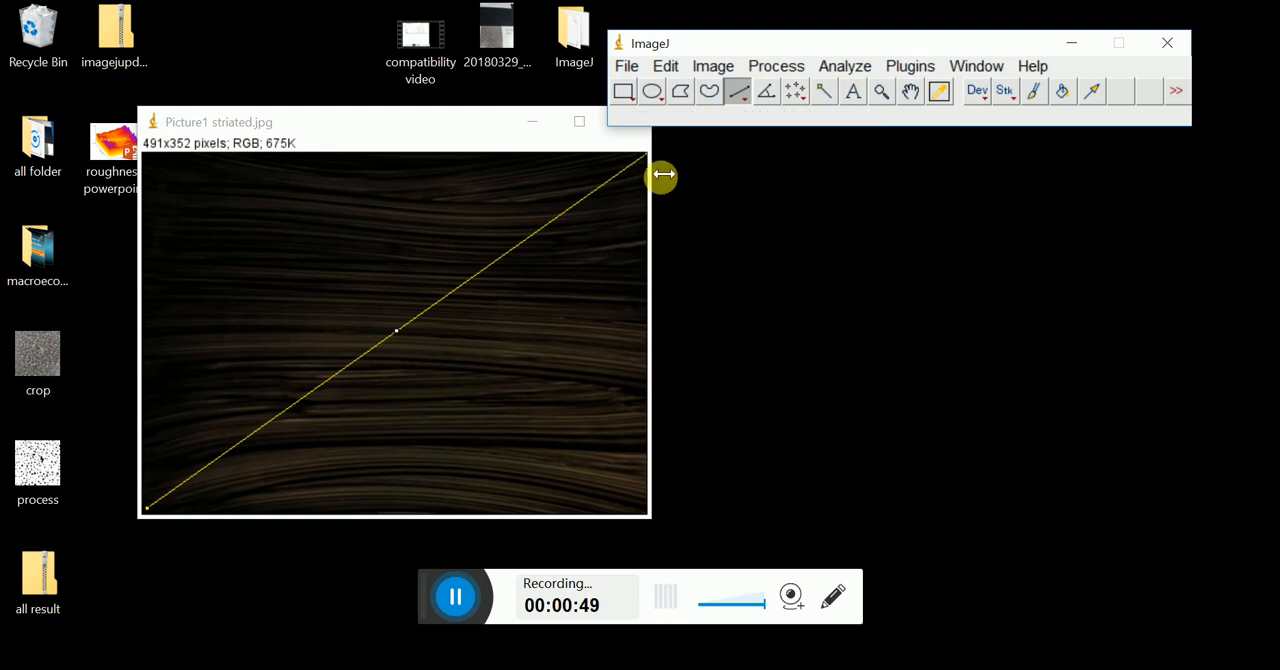
Plot the gray-value profile along the diagonal of the corrected image.
{"action": "left_click", "coordinate": [844, 66]}
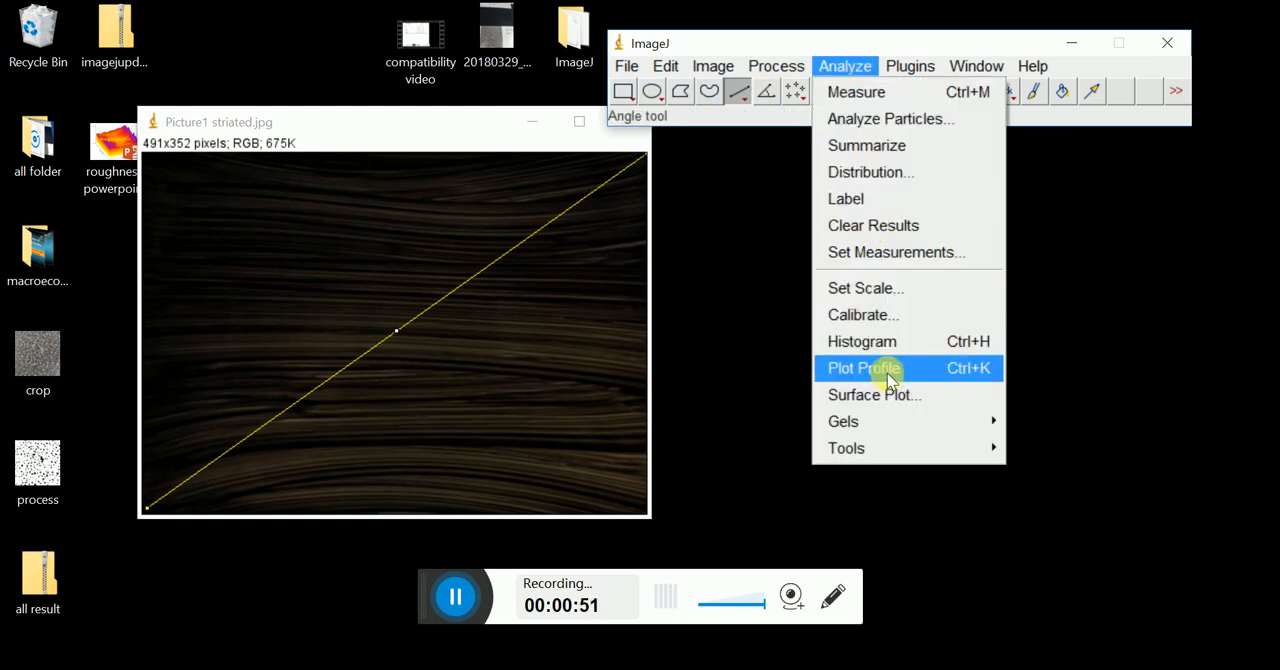
{"action": "left_click", "coordinate": [864, 368]}
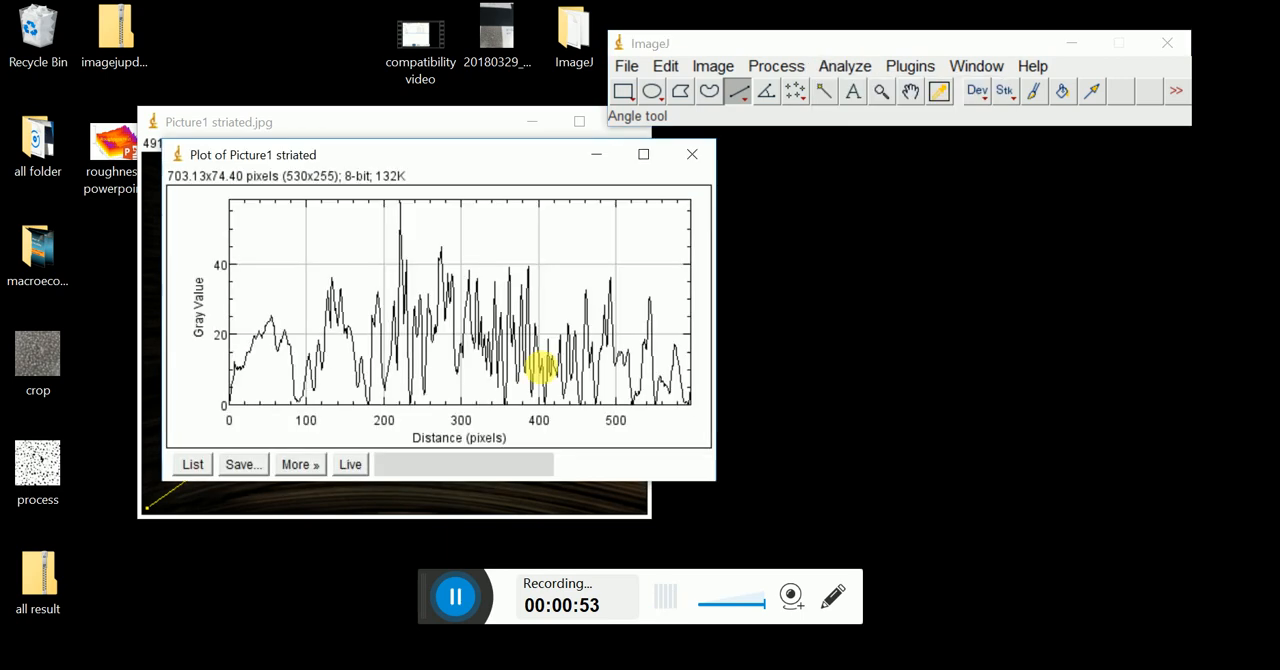
{"action": "mouse_move", "coordinate": [290, 358]}
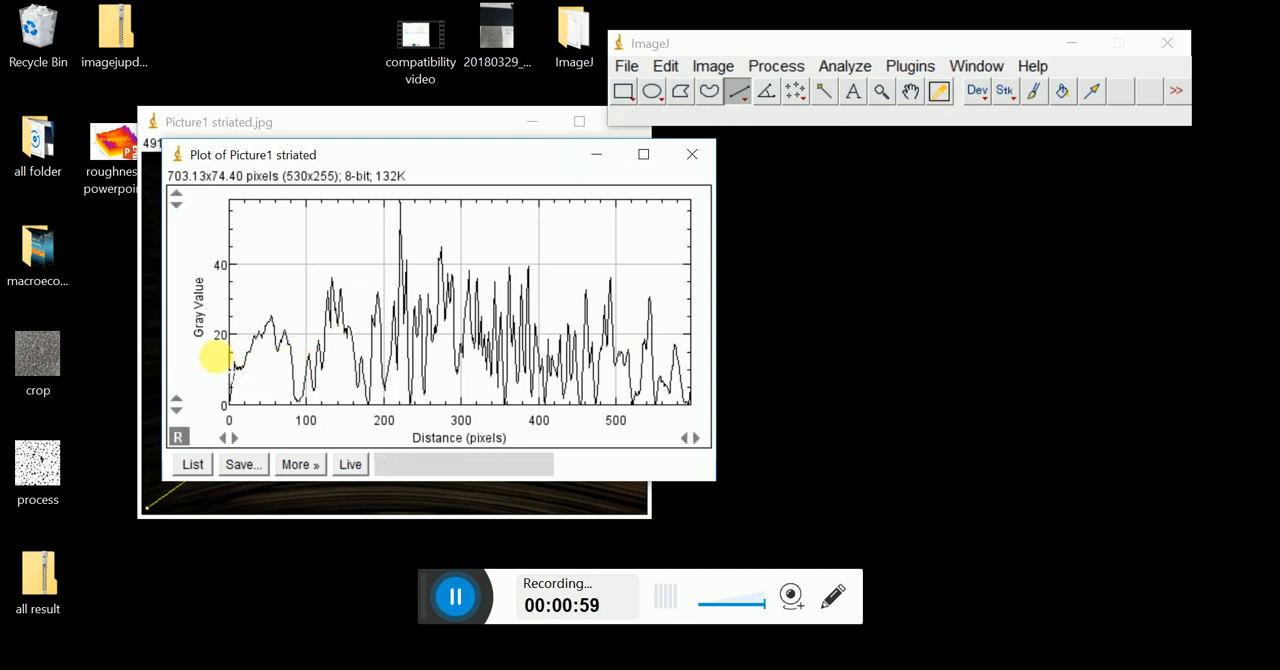
Convert the striated image to 32-bit grayscale and bring up the installed plugins list.
{"action": "left_click", "coordinate": [692, 154]}
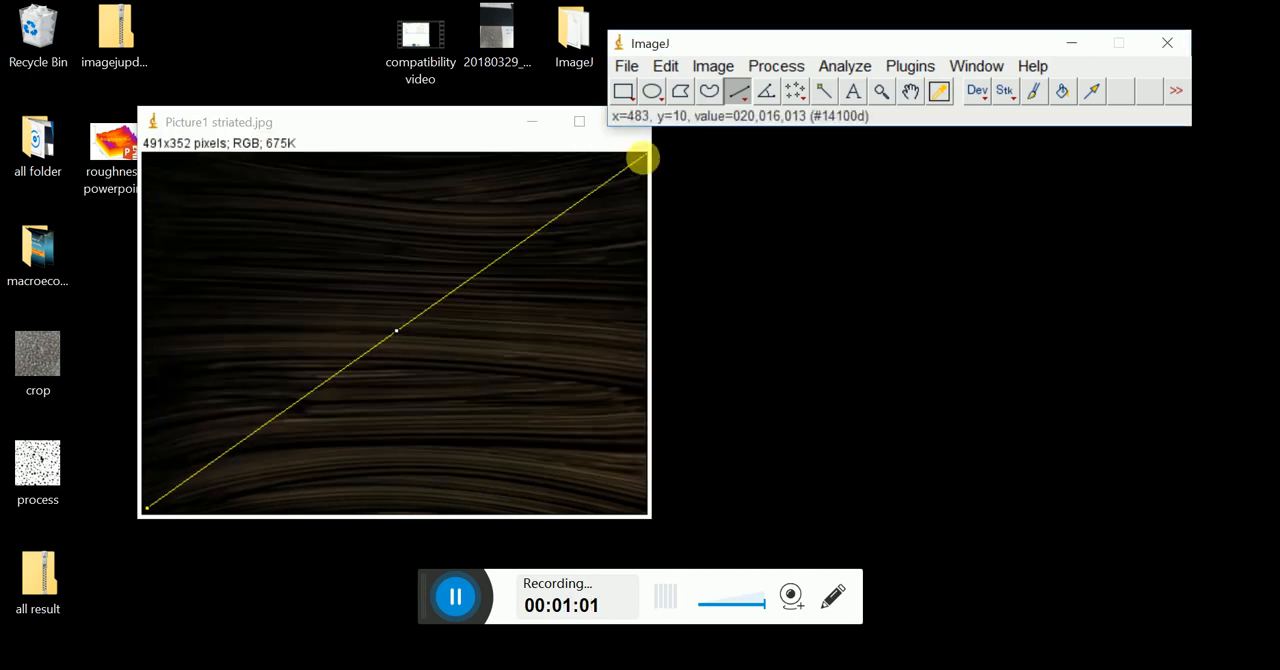
{"action": "left_click", "coordinate": [712, 66]}
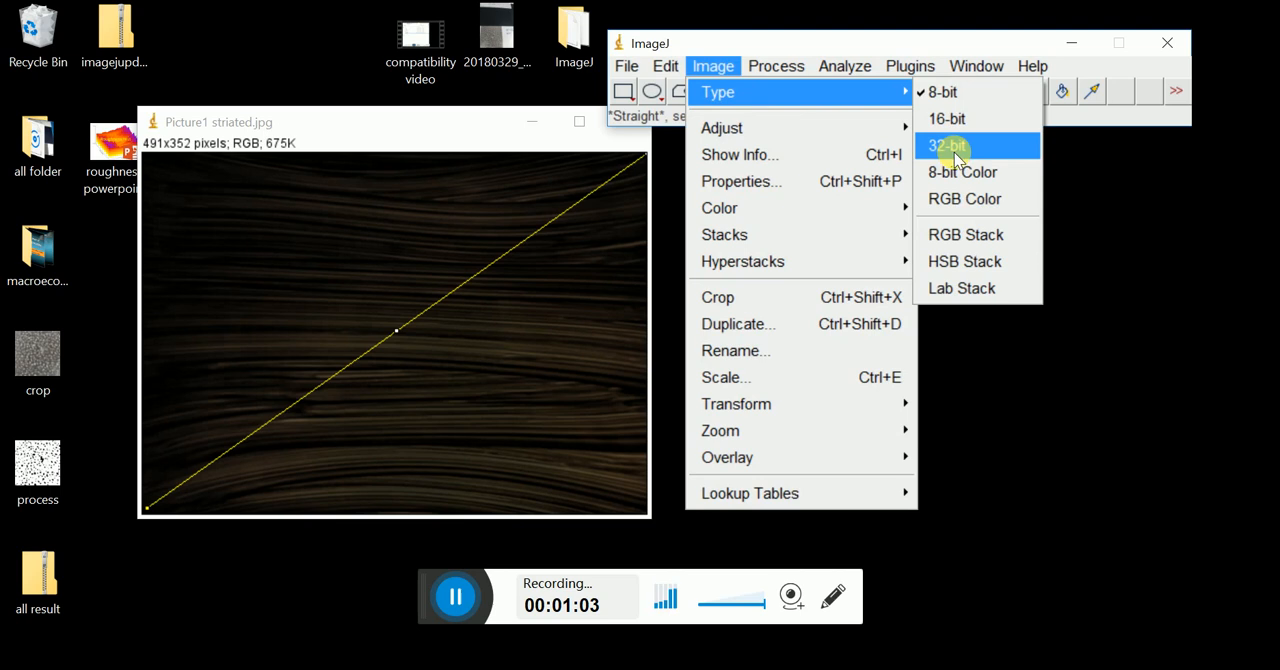
{"action": "left_click", "coordinate": [946, 144]}
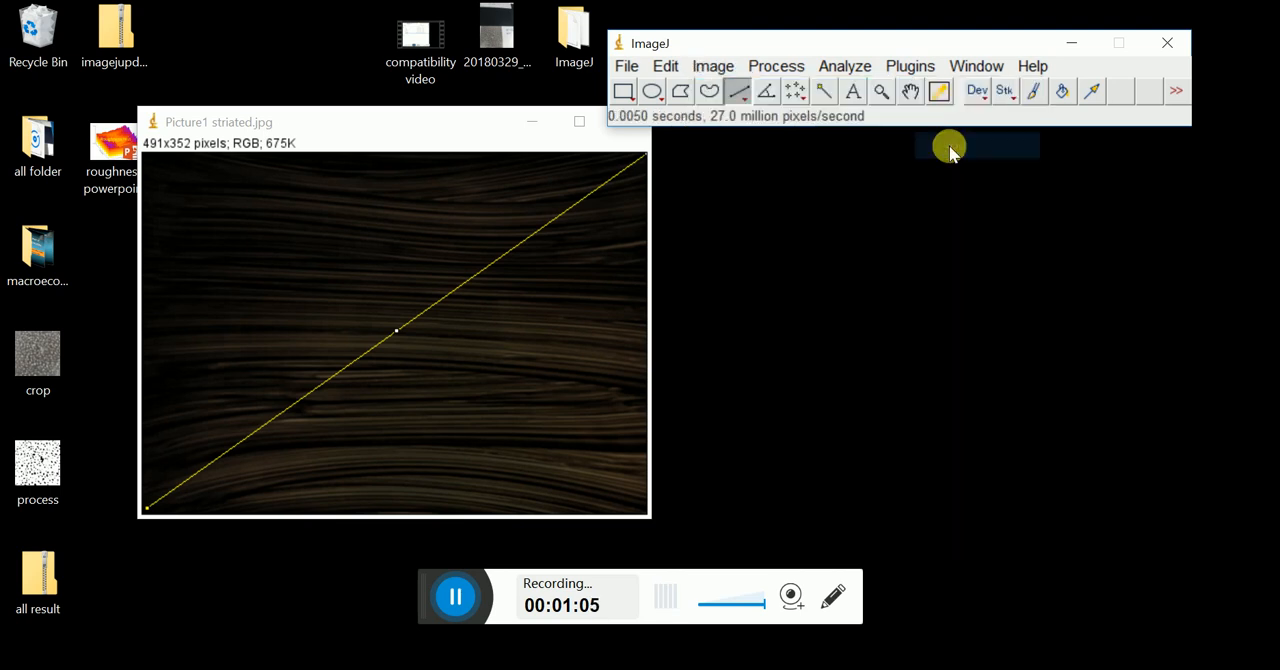
{"action": "left_click", "coordinate": [712, 66]}
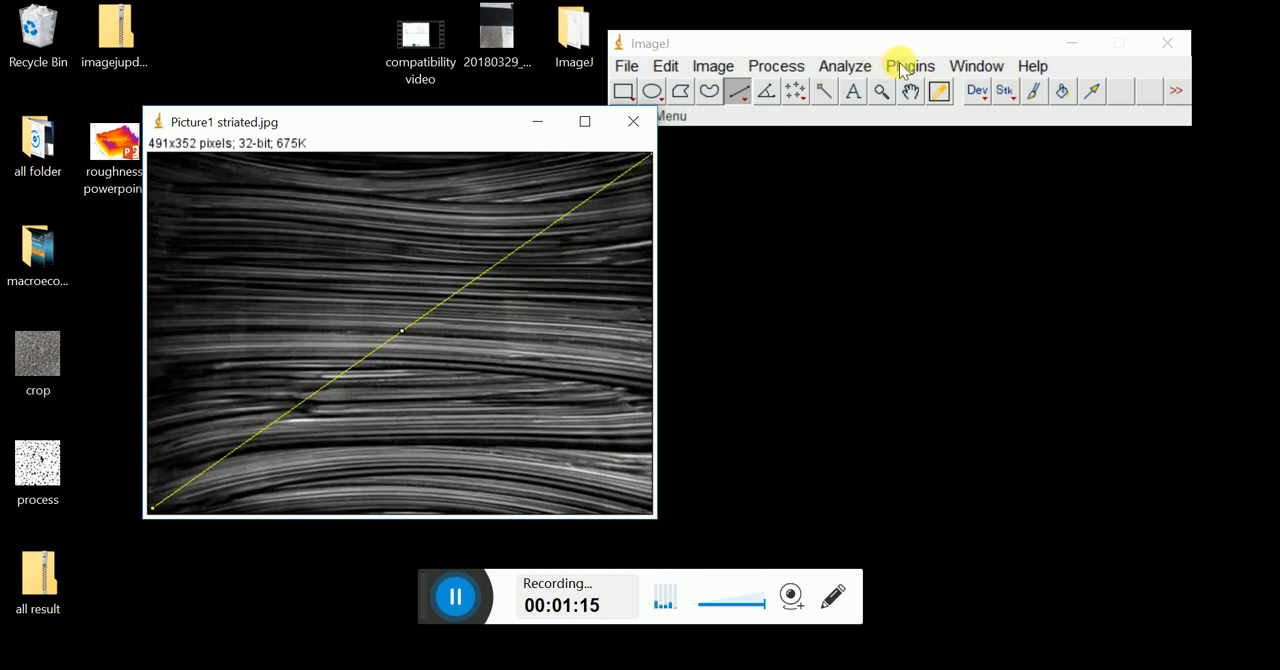
{"action": "left_click", "coordinate": [908, 64]}
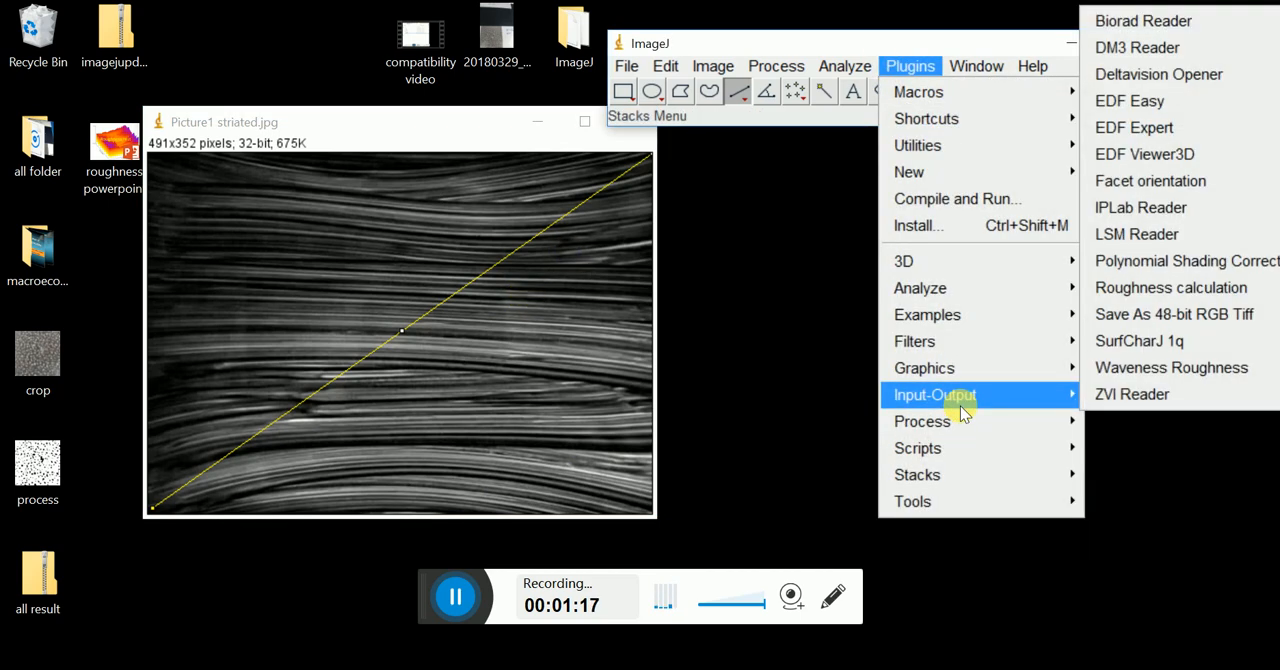
{"action": "mouse_move", "coordinate": [1170, 340]}
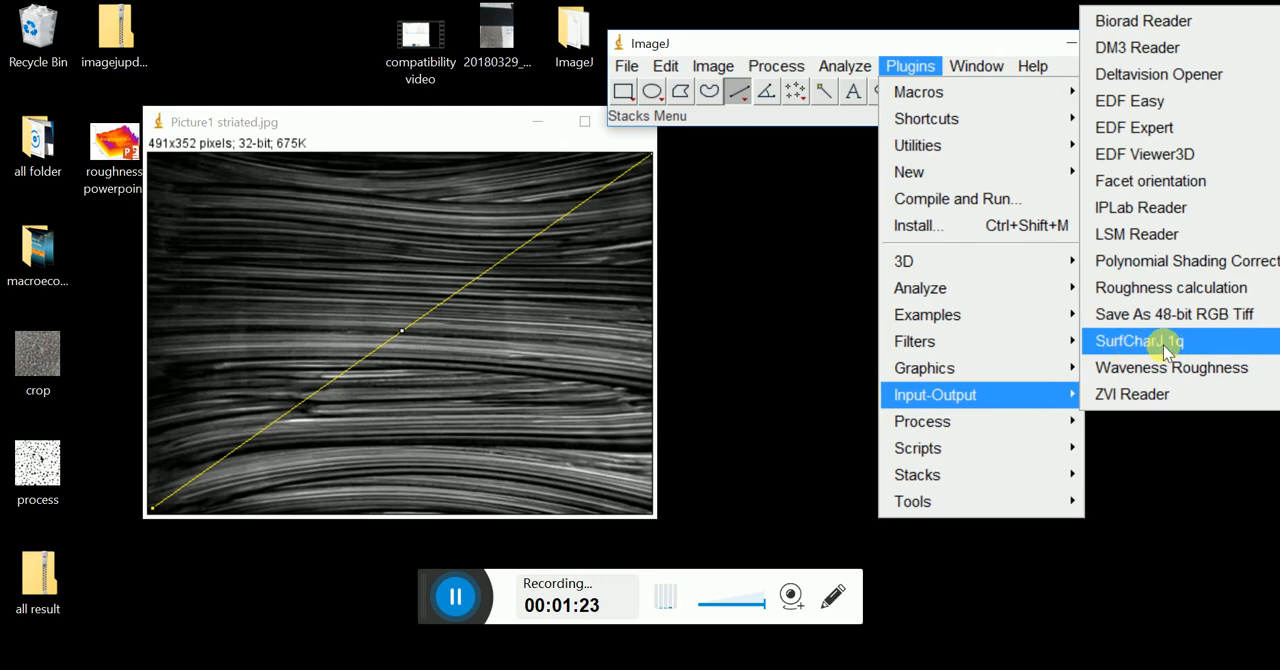
Run SurfCharJ with Level surface and Local roughness analysis on, sampling length 100 pixels.
{"action": "left_click", "coordinate": [1136, 340]}
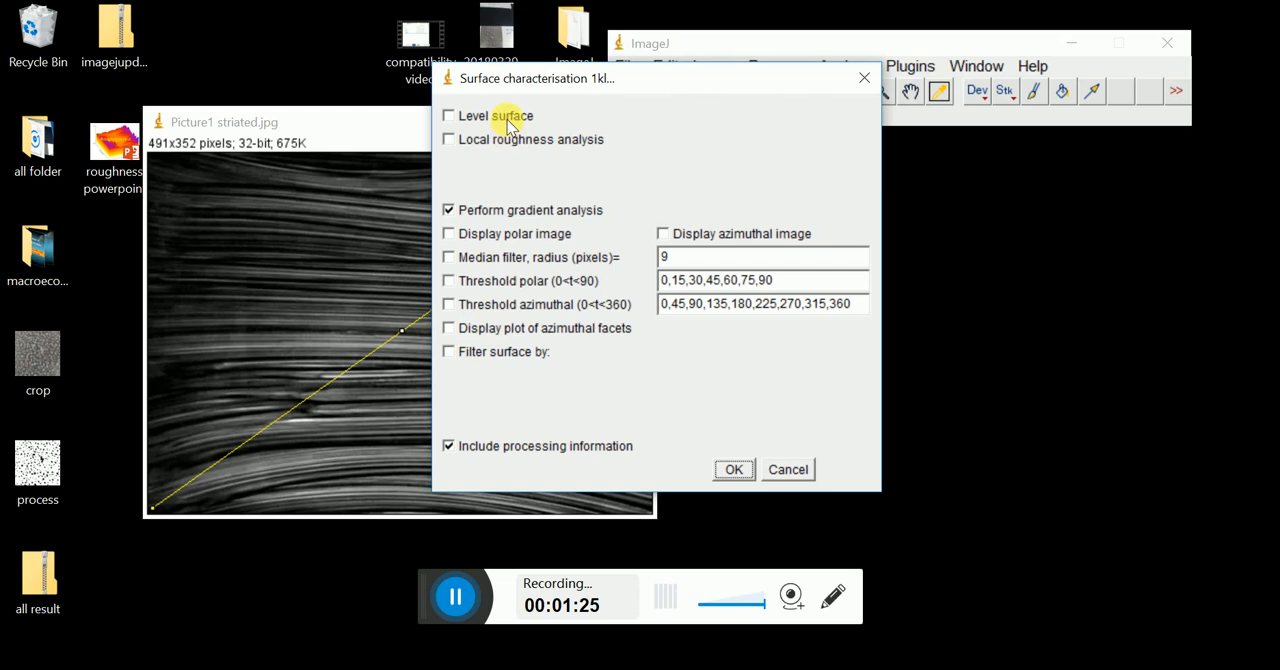
{"action": "left_click", "coordinate": [448, 116]}
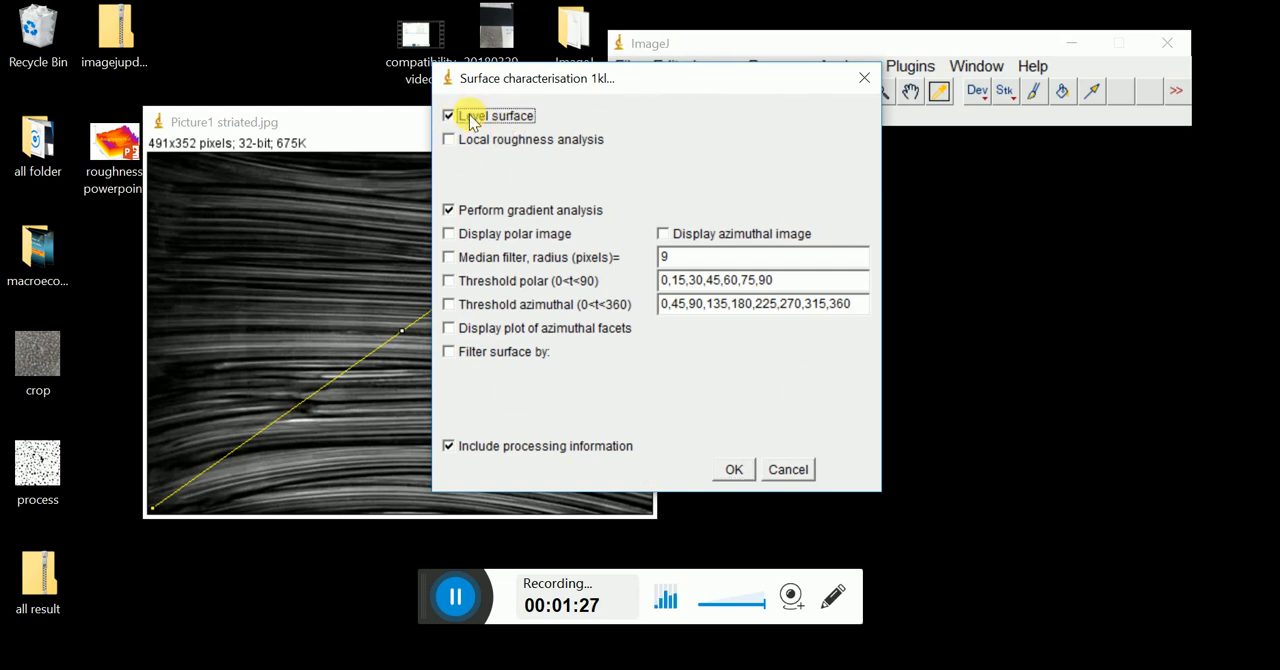
{"action": "left_click", "coordinate": [448, 140]}
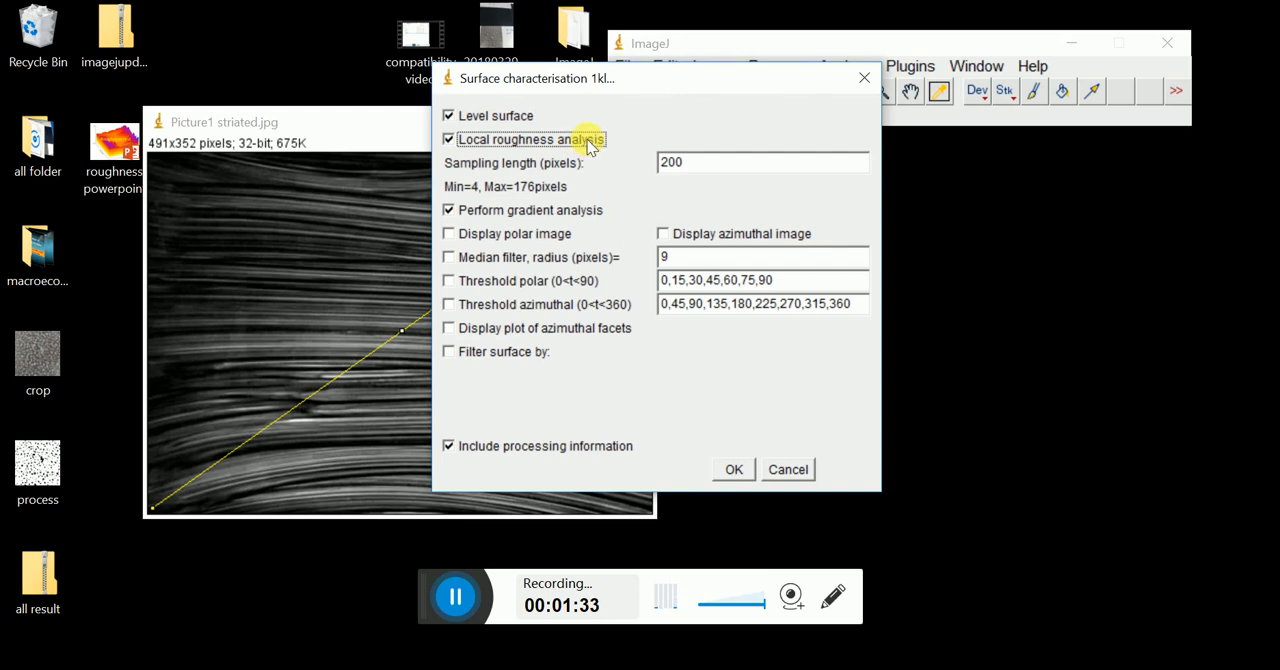
{"action": "type", "text": "1"}
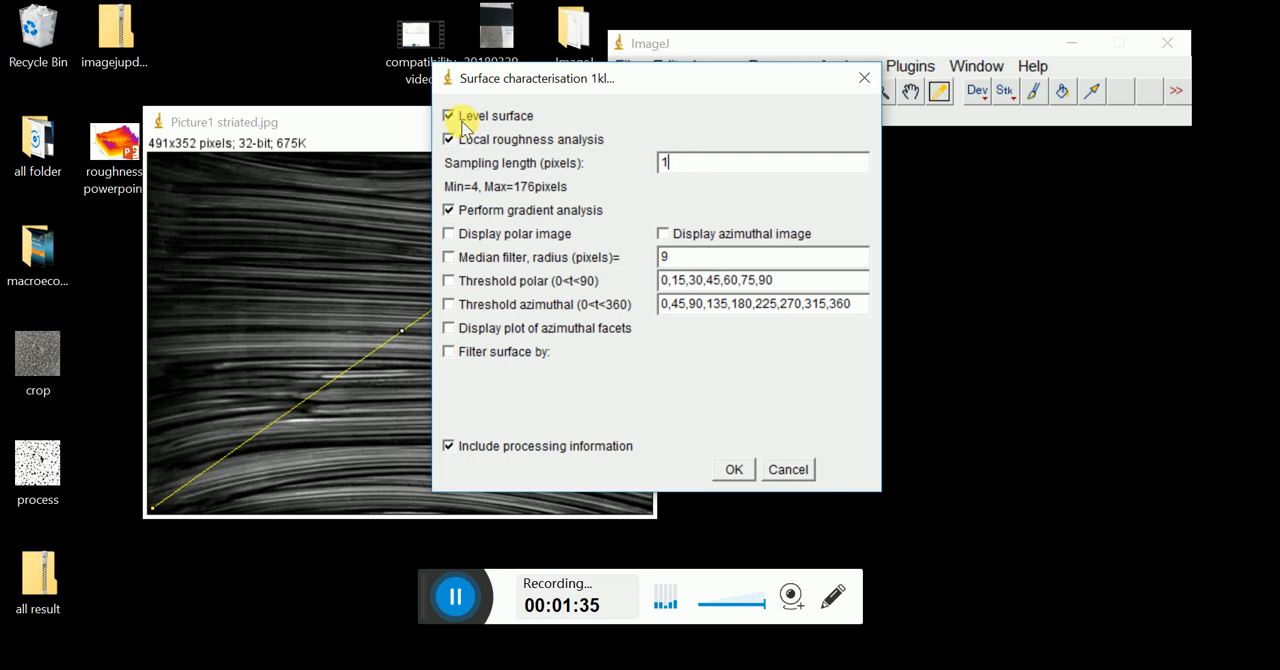
{"action": "type", "text": "00"}
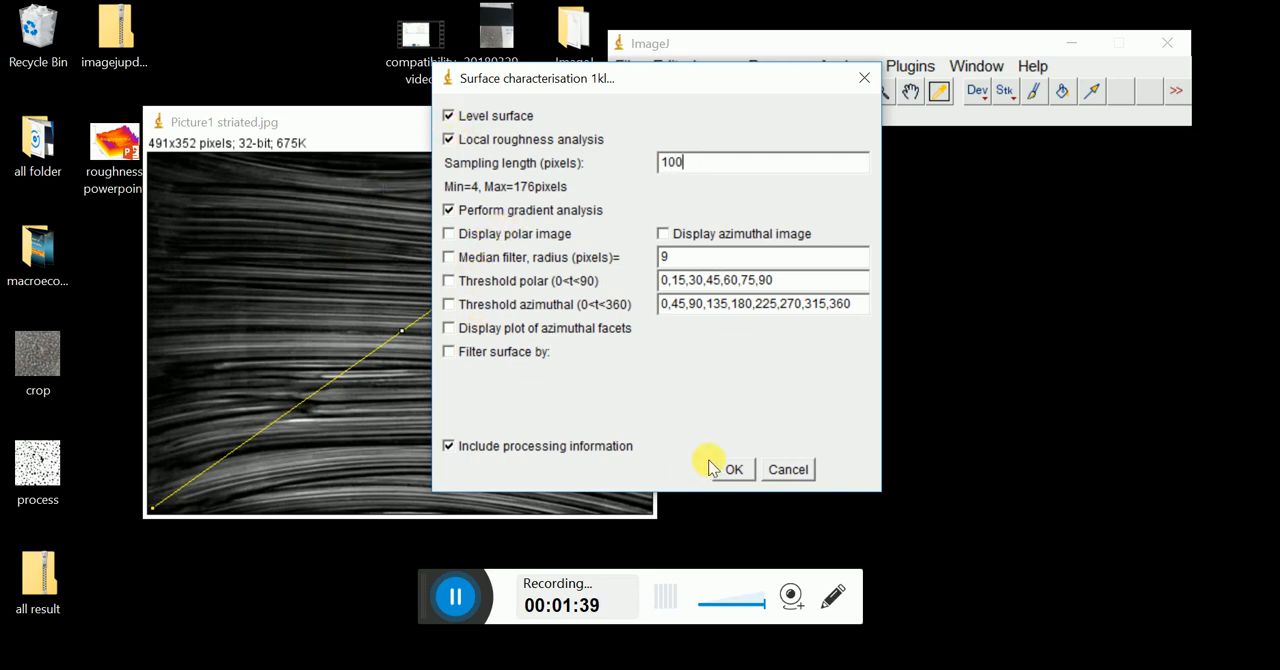
{"action": "left_click", "coordinate": [732, 468]}
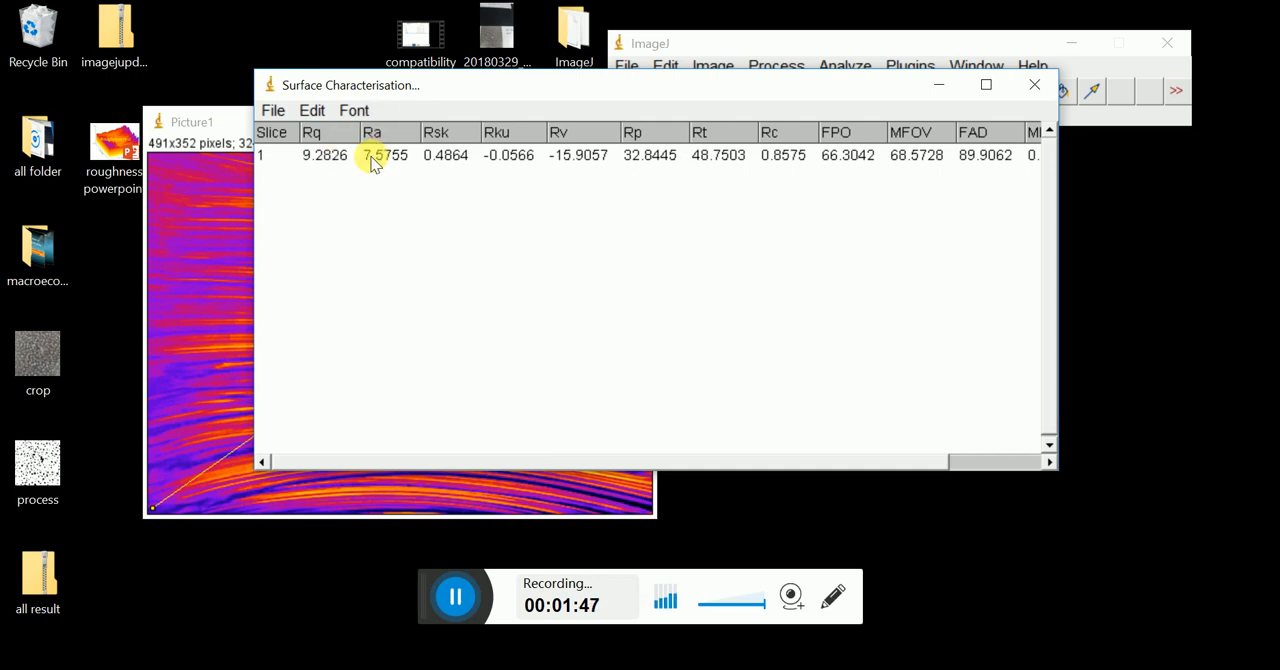
{"action": "mouse_move", "coordinate": [404, 178]}
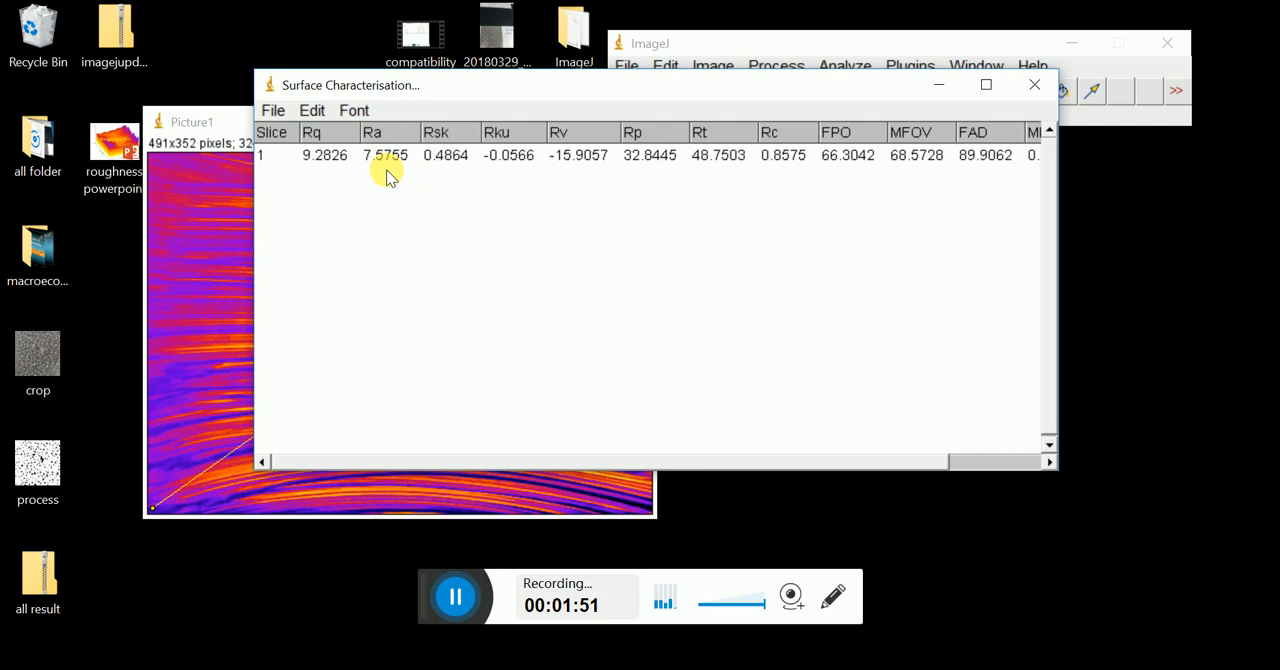
Switch between the processed image and the results table to read Ra = 7.5755.
{"action": "left_click", "coordinate": [200, 122]}
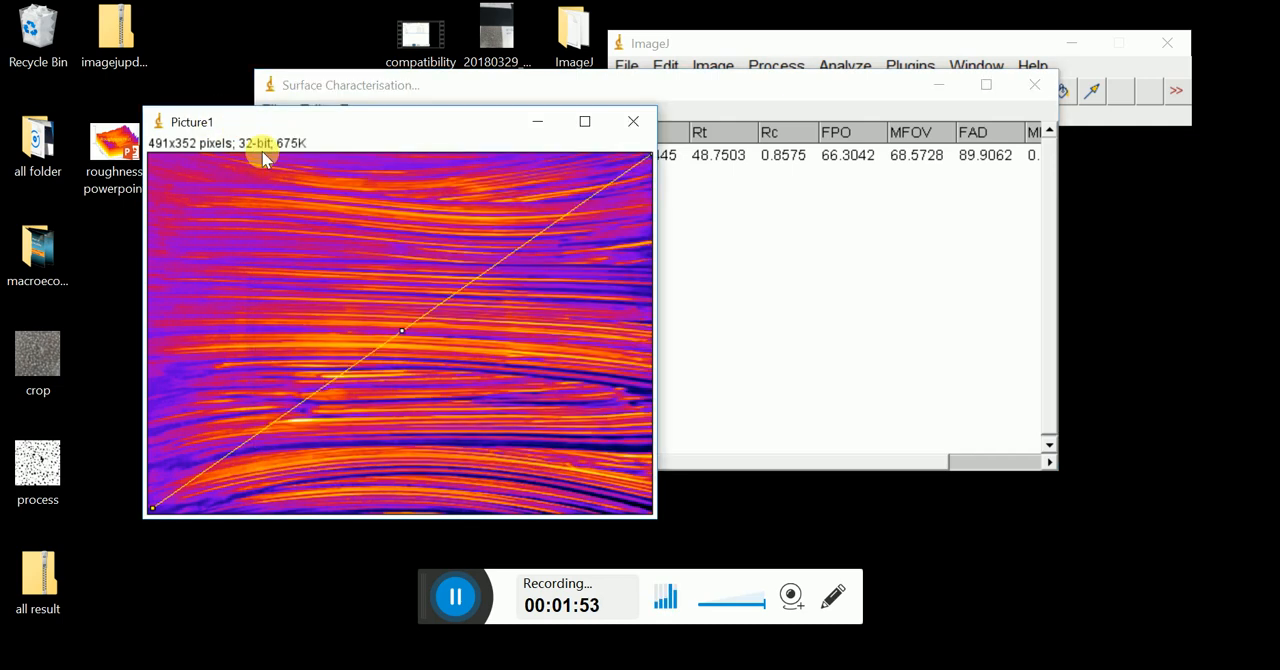
{"action": "mouse_move", "coordinate": [520, 130]}
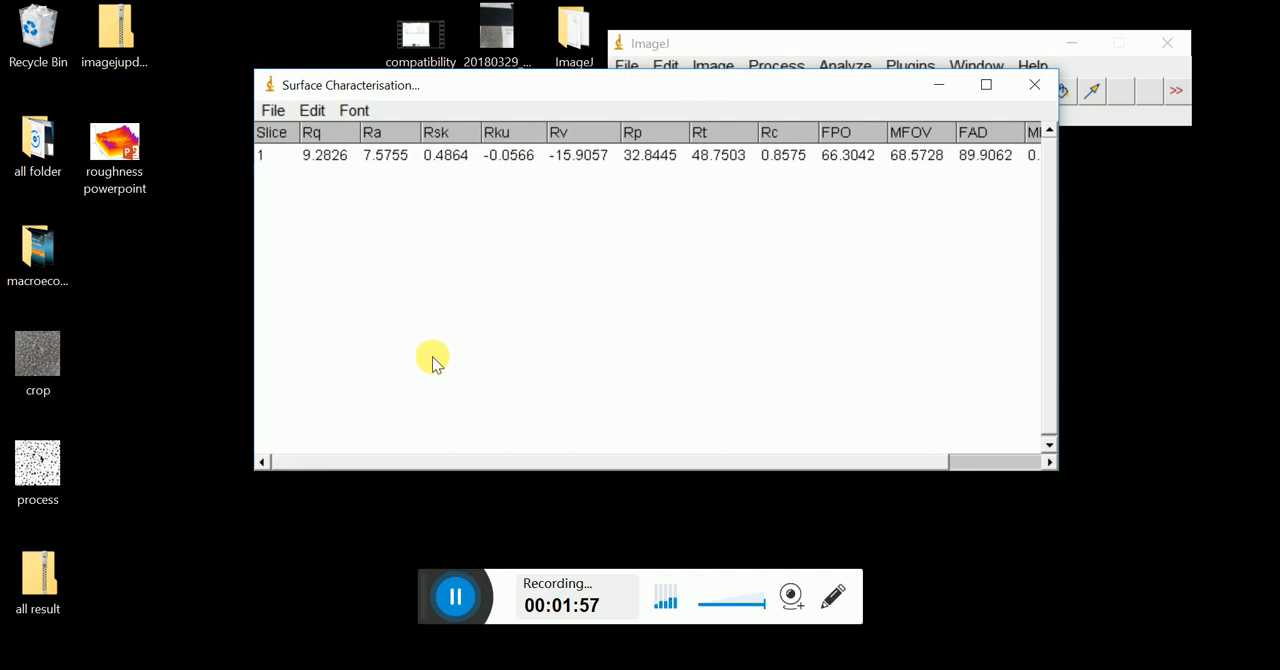
{"action": "mouse_move", "coordinate": [440, 356]}
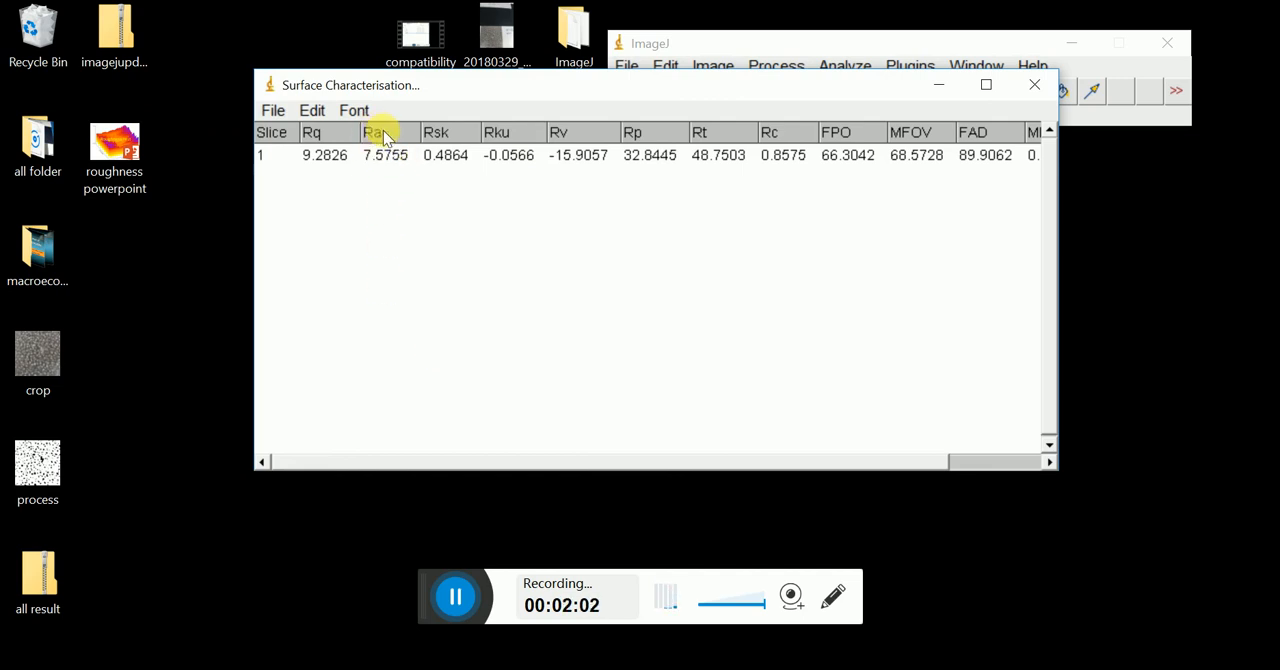
{"action": "mouse_move", "coordinate": [404, 170]}
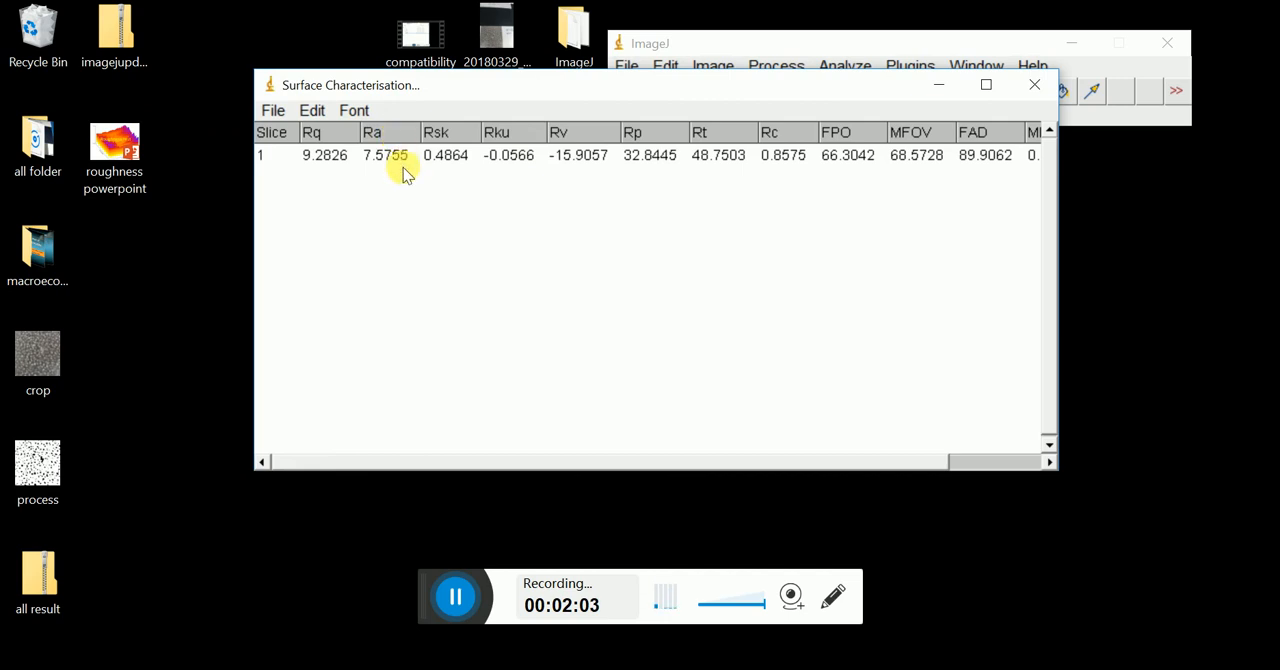
{"action": "left_click", "coordinate": [114, 150]}
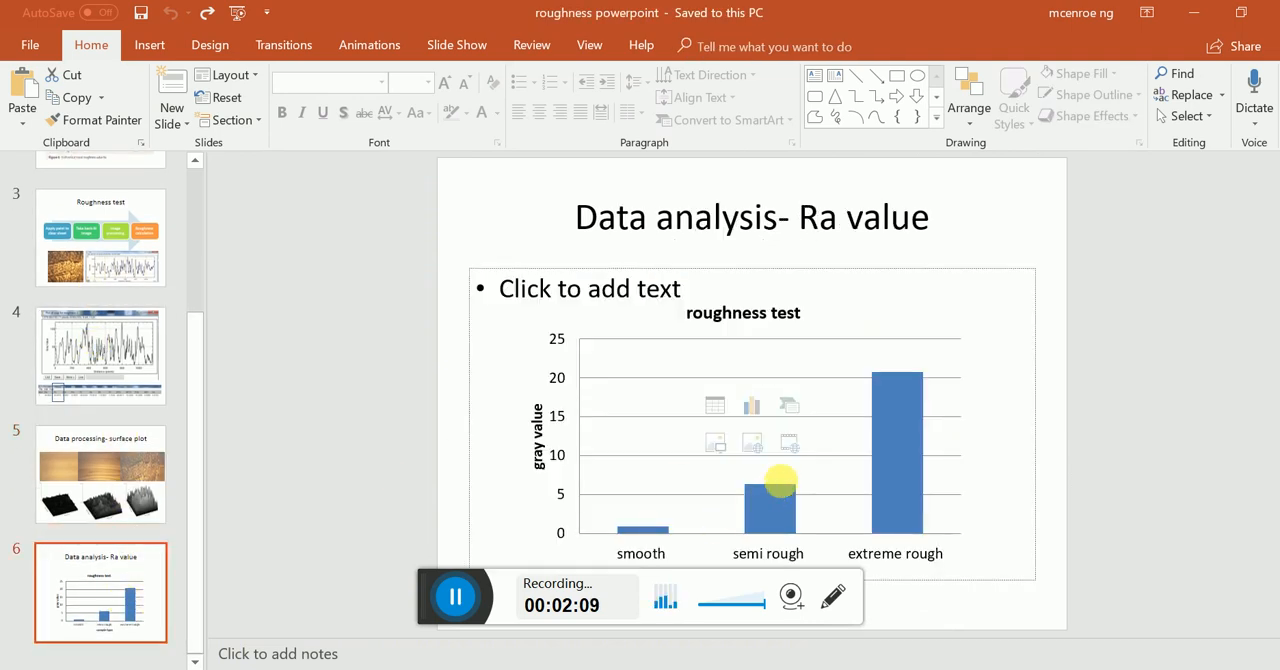
{"action": "mouse_move", "coordinate": [614, 516]}
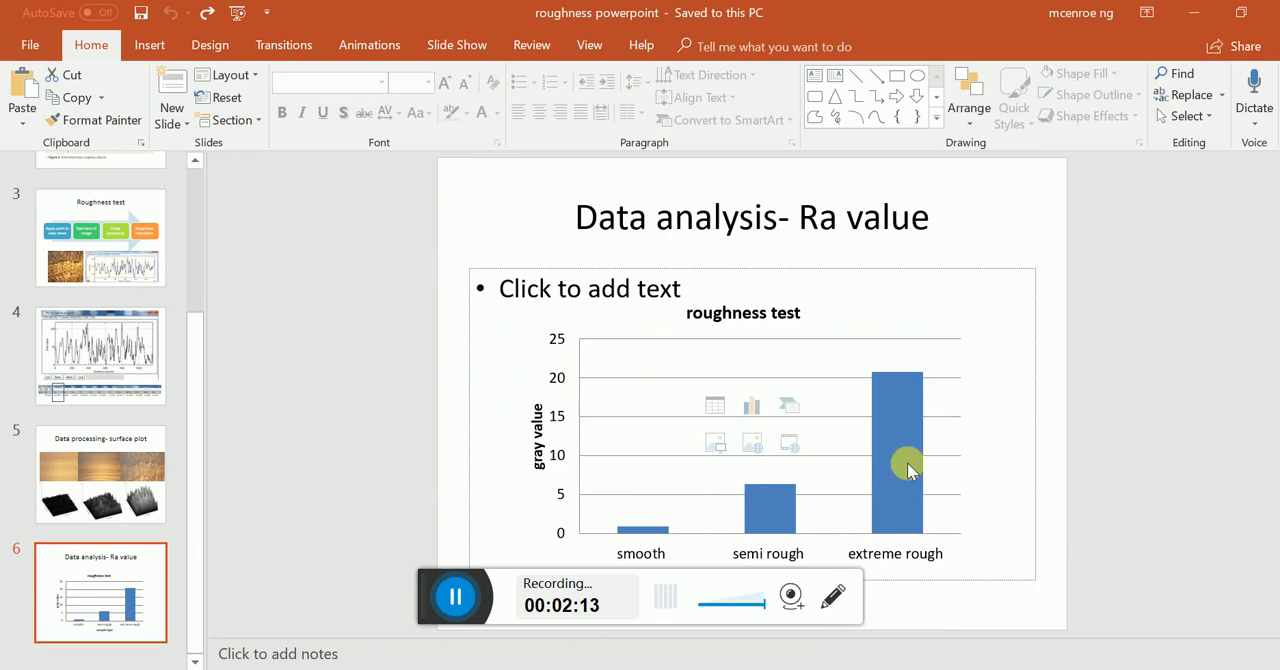
Show the 'Data processing- surface plot' slide after the Ra value chart.
{"action": "left_click", "coordinate": [100, 474]}
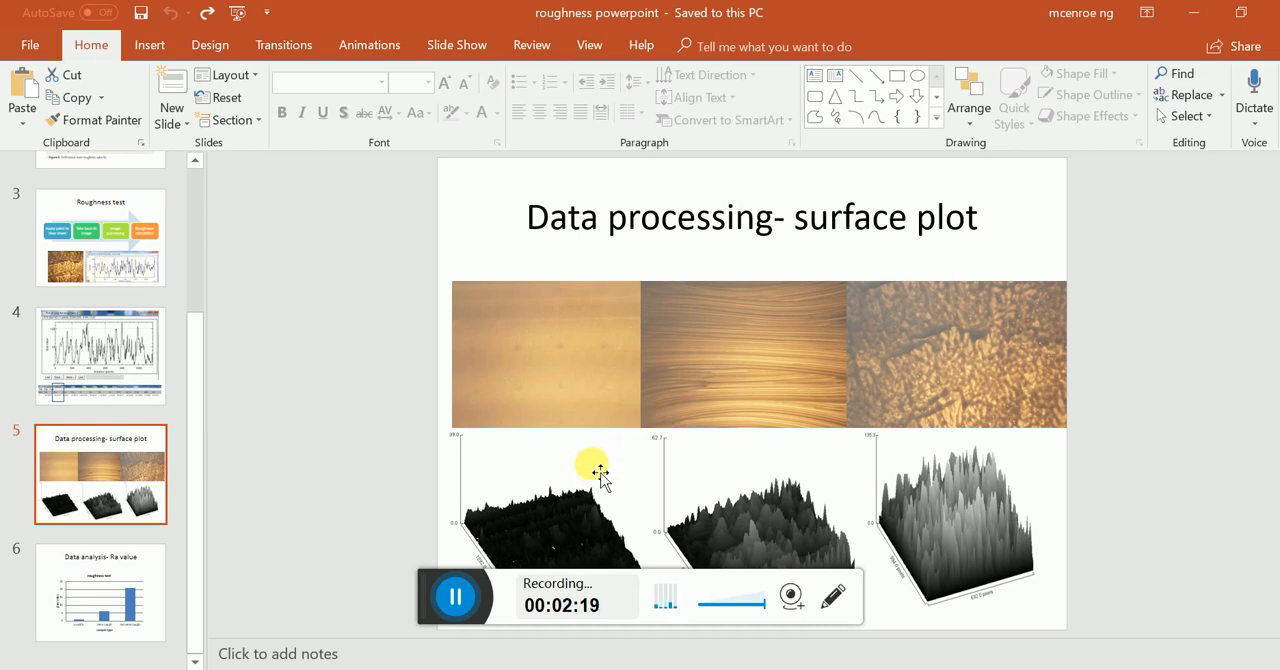
{"action": "left_click", "coordinate": [100, 592]}
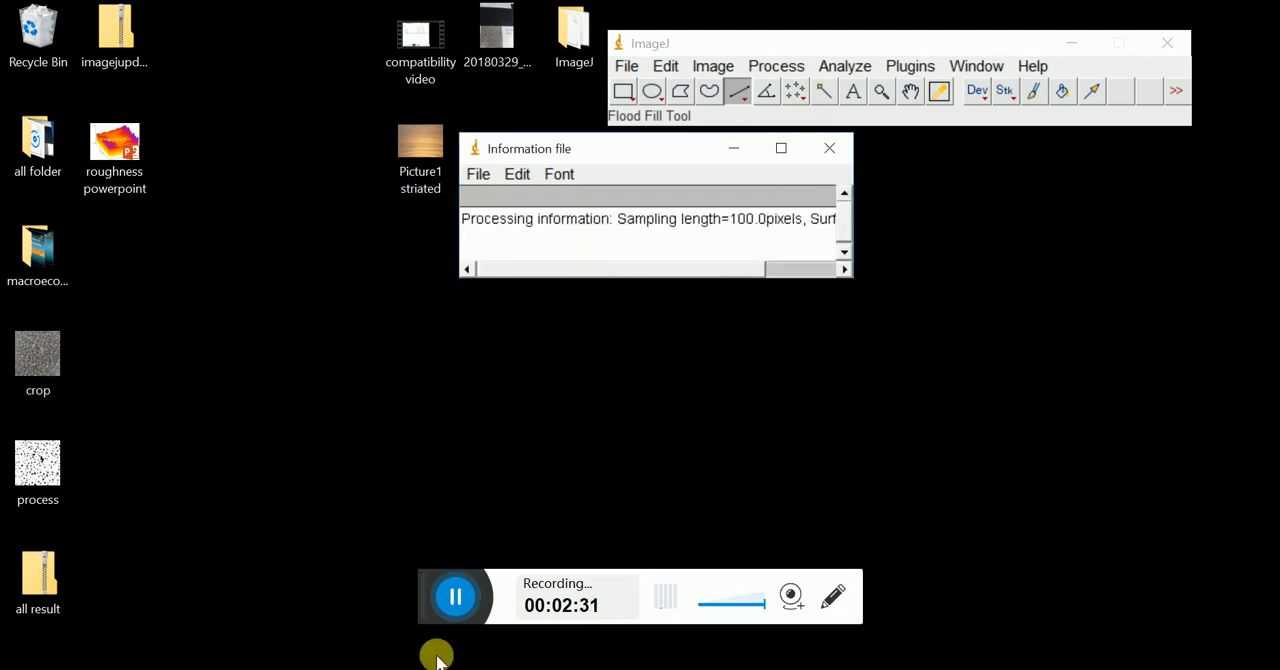
Generate a shaded, smoothed 3D surface plot with axes of the roughness map and bring it into view.
{"action": "double_click", "coordinate": [420, 140]}
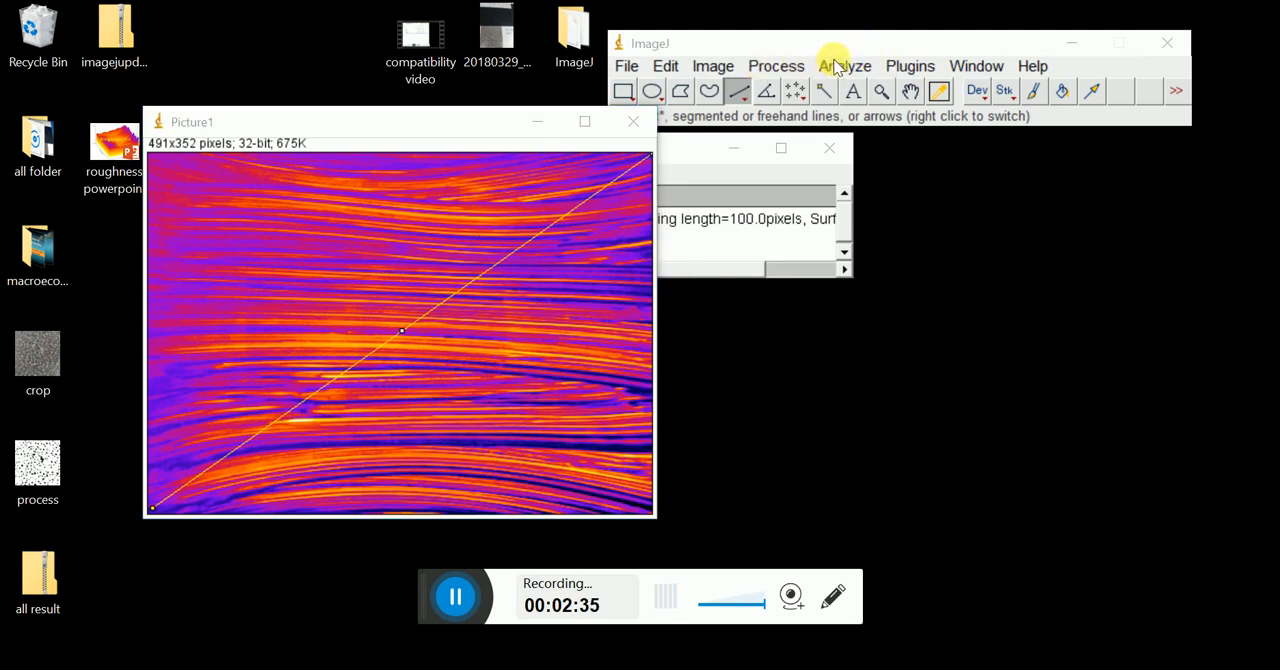
{"action": "left_click", "coordinate": [880, 396]}
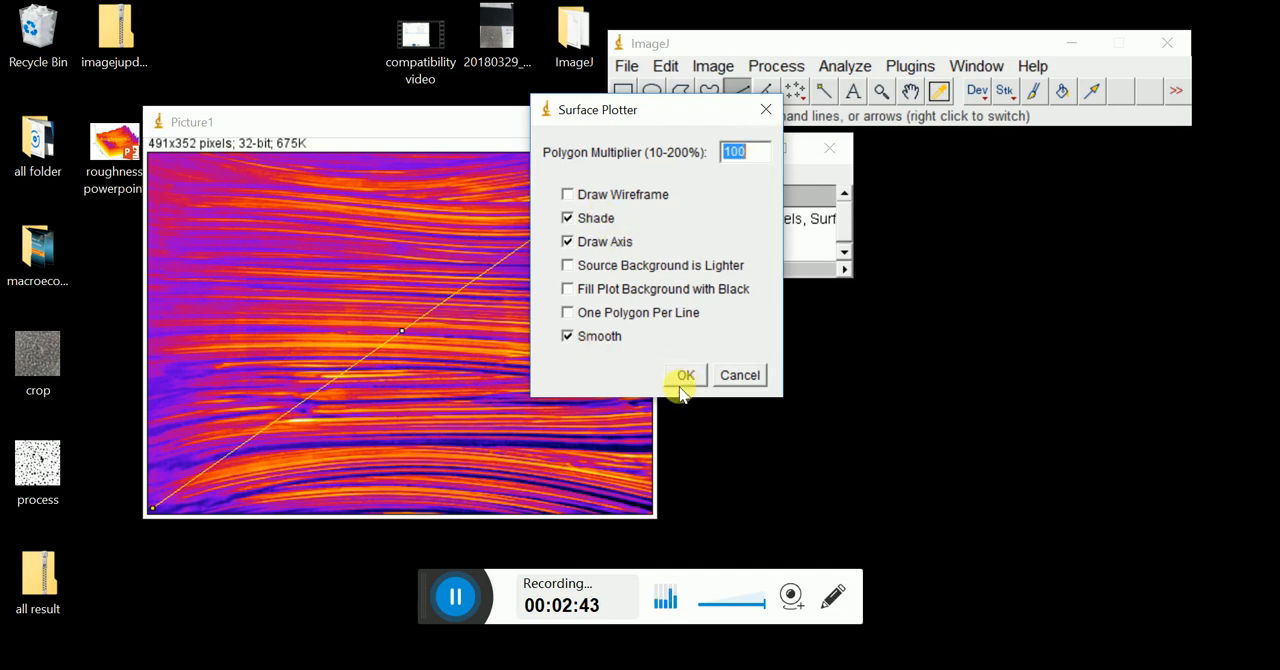
{"action": "left_click", "coordinate": [684, 374]}
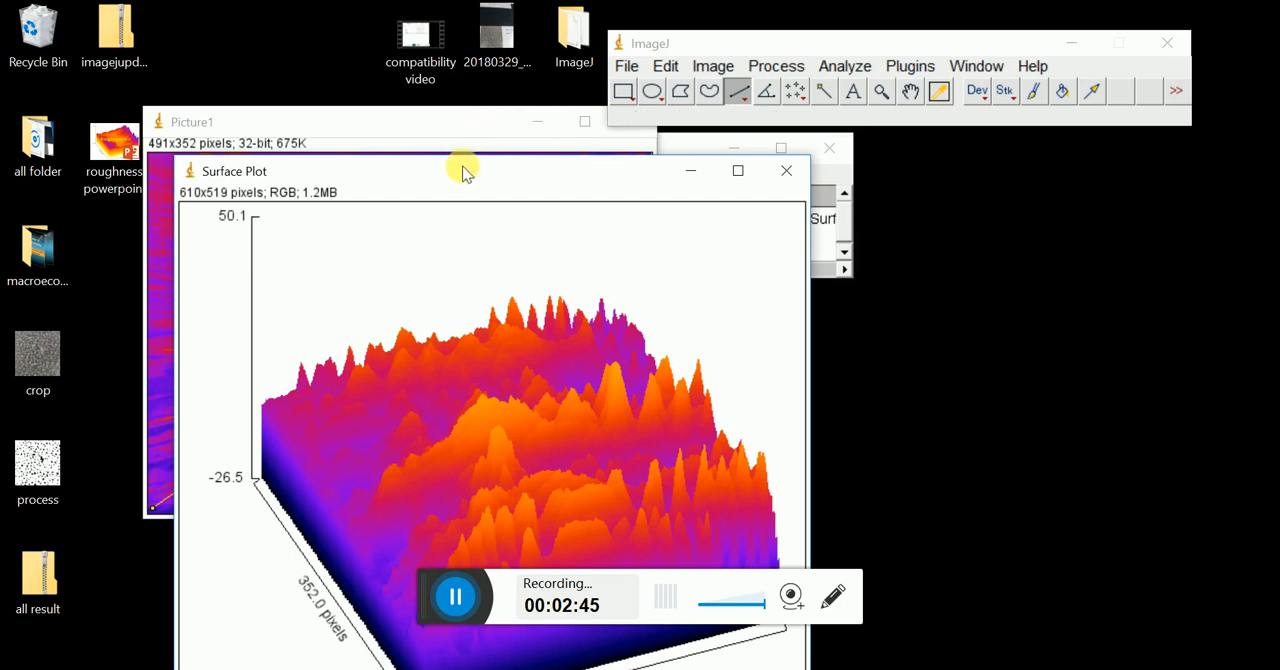
{"action": "left_click_drag", "start_coordinate": [464, 172], "coordinate": [476, 36]}
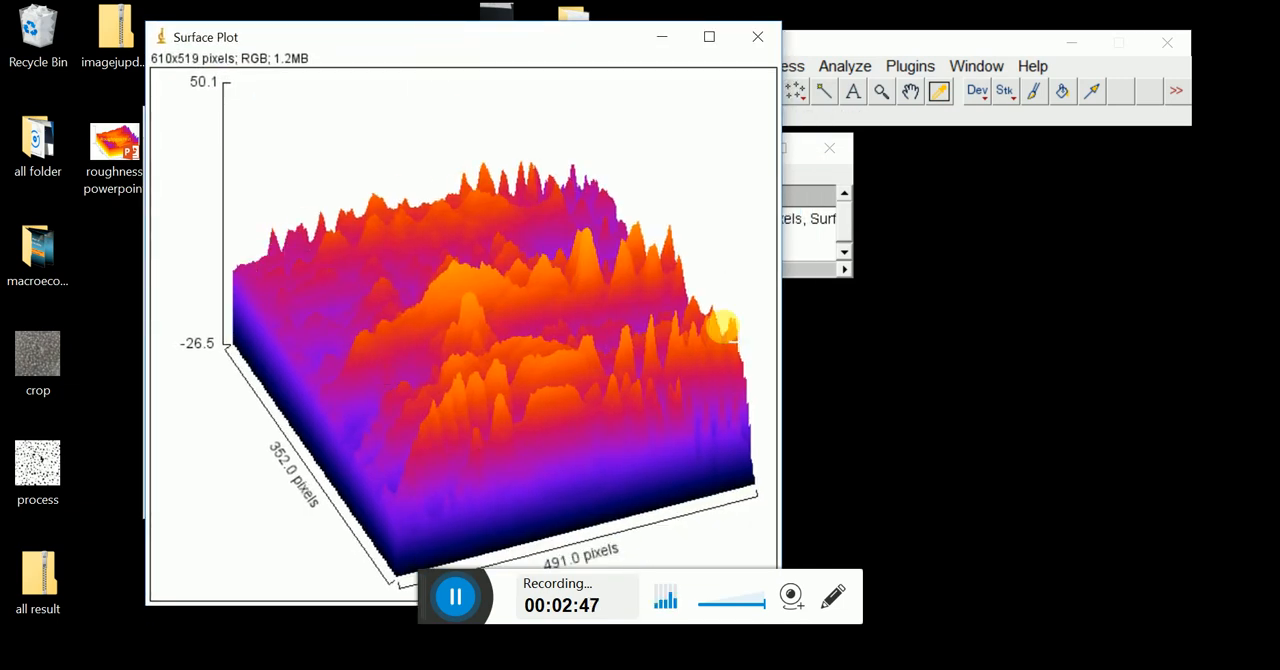